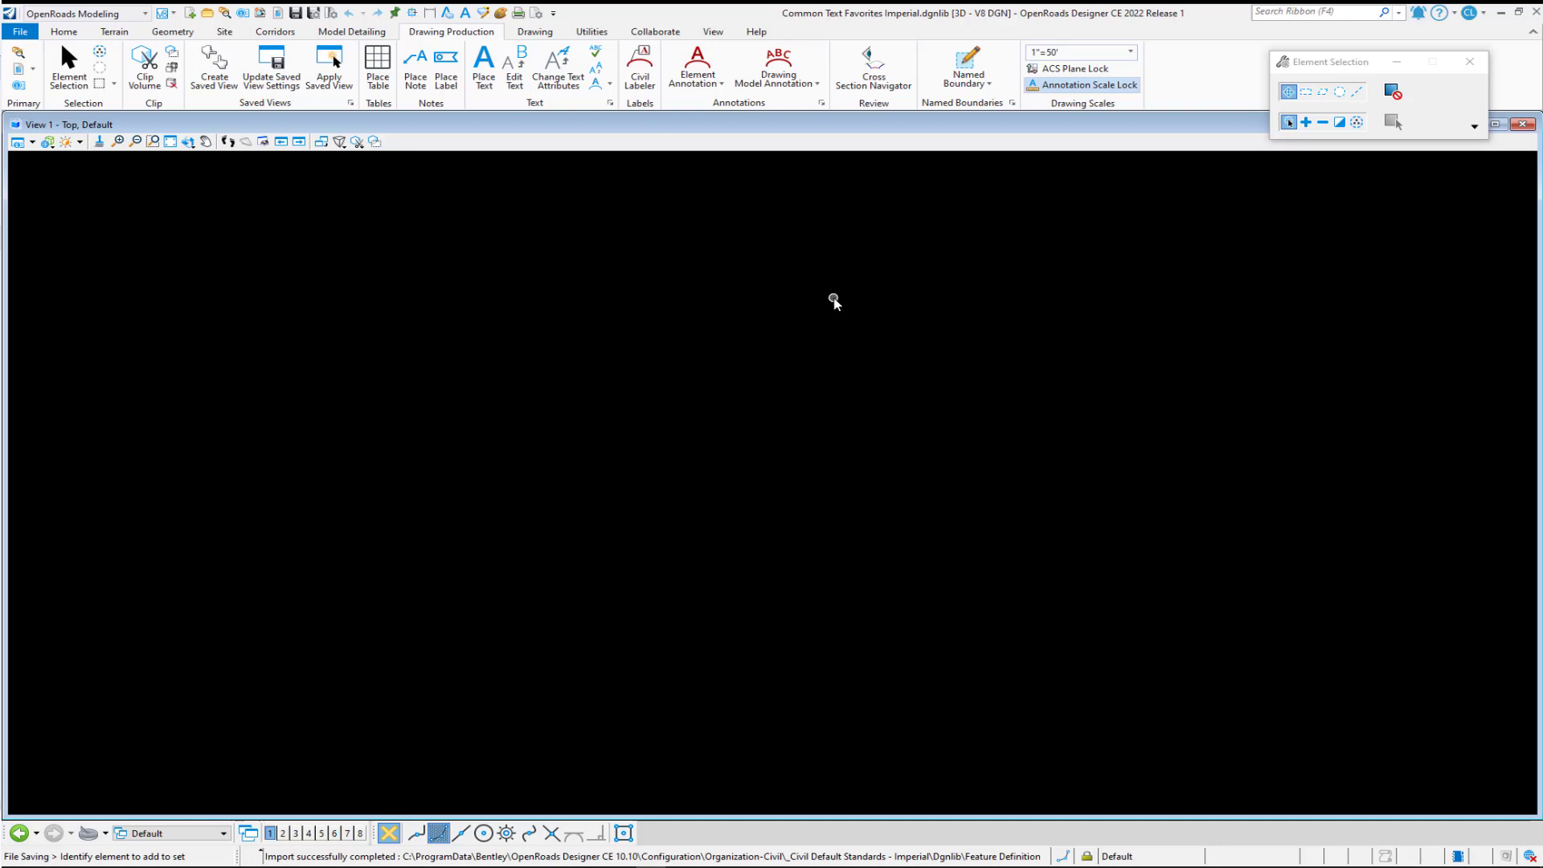
pyautogui.moveTo(797, 313)
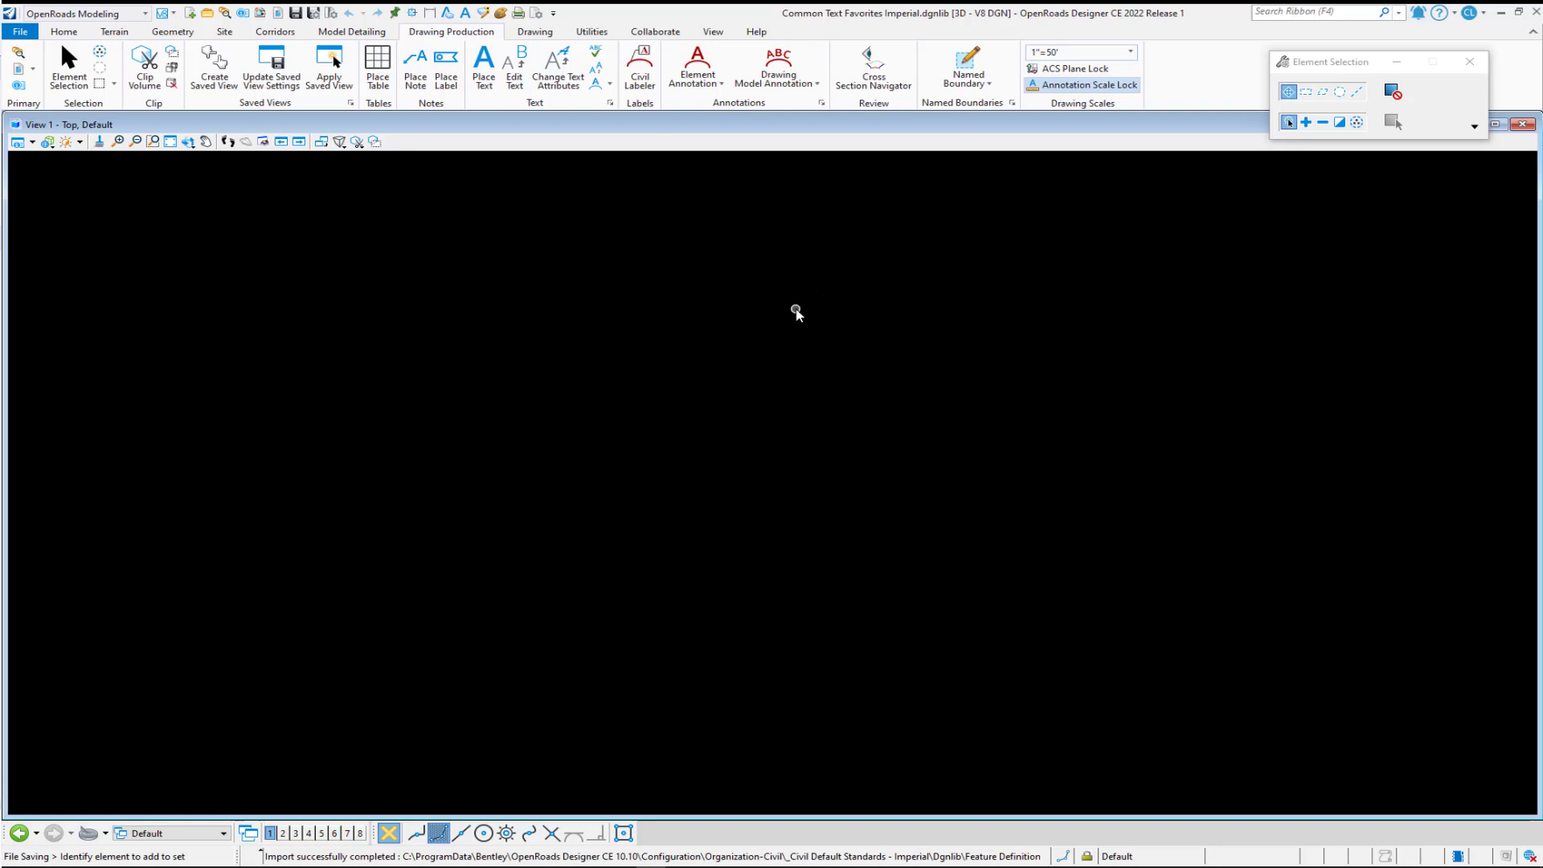
pyautogui.moveTo(733, 278)
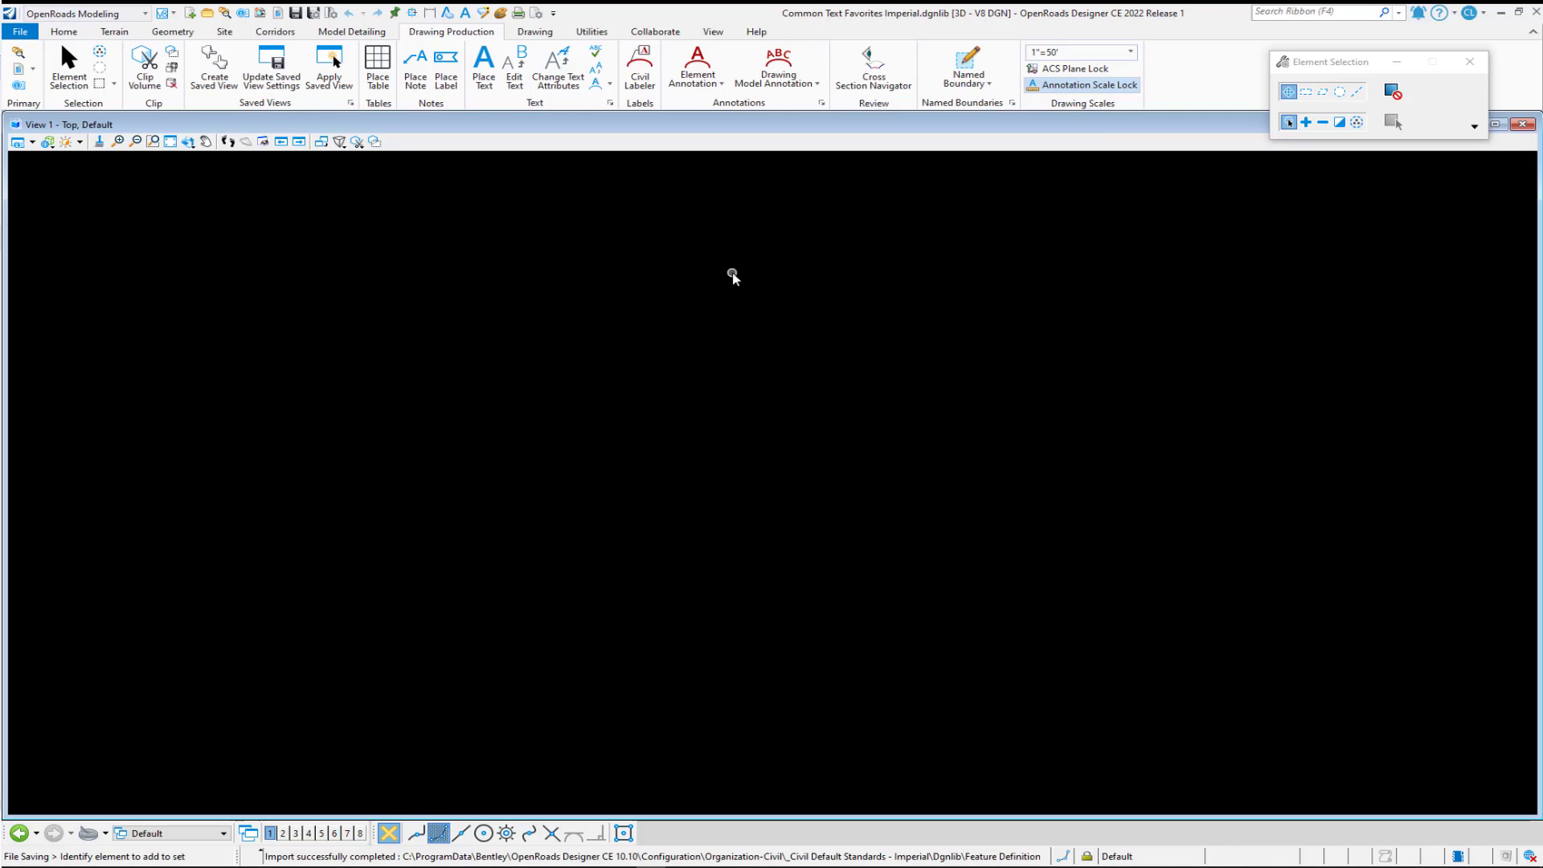
pyautogui.moveTo(793, 230)
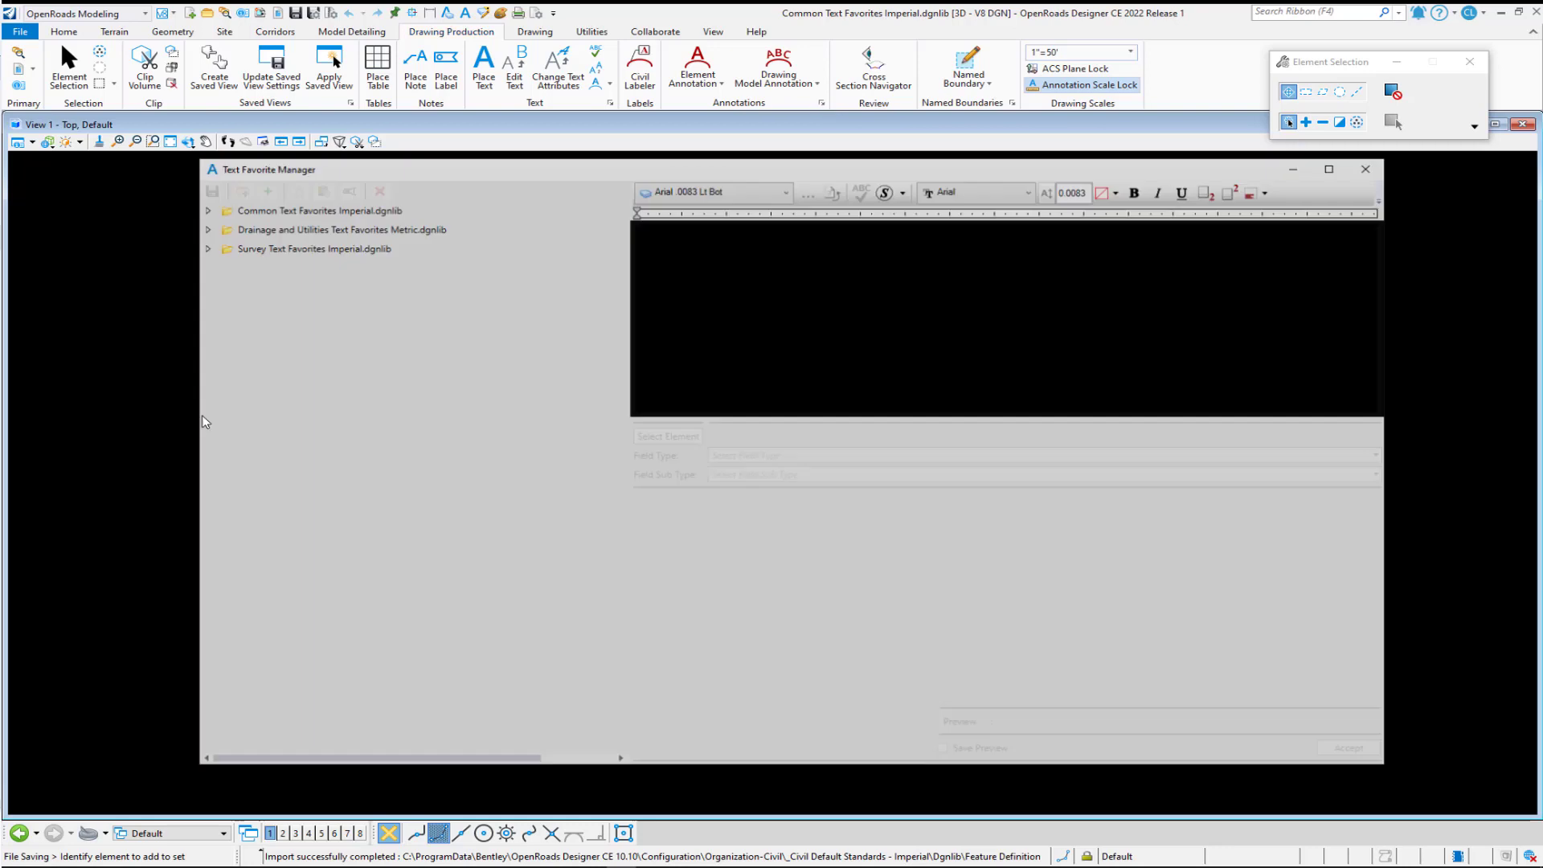
# Expand Common Text Favorites Imperial down through Civil Labeler > Plan > Points
pyautogui.click(317, 209)
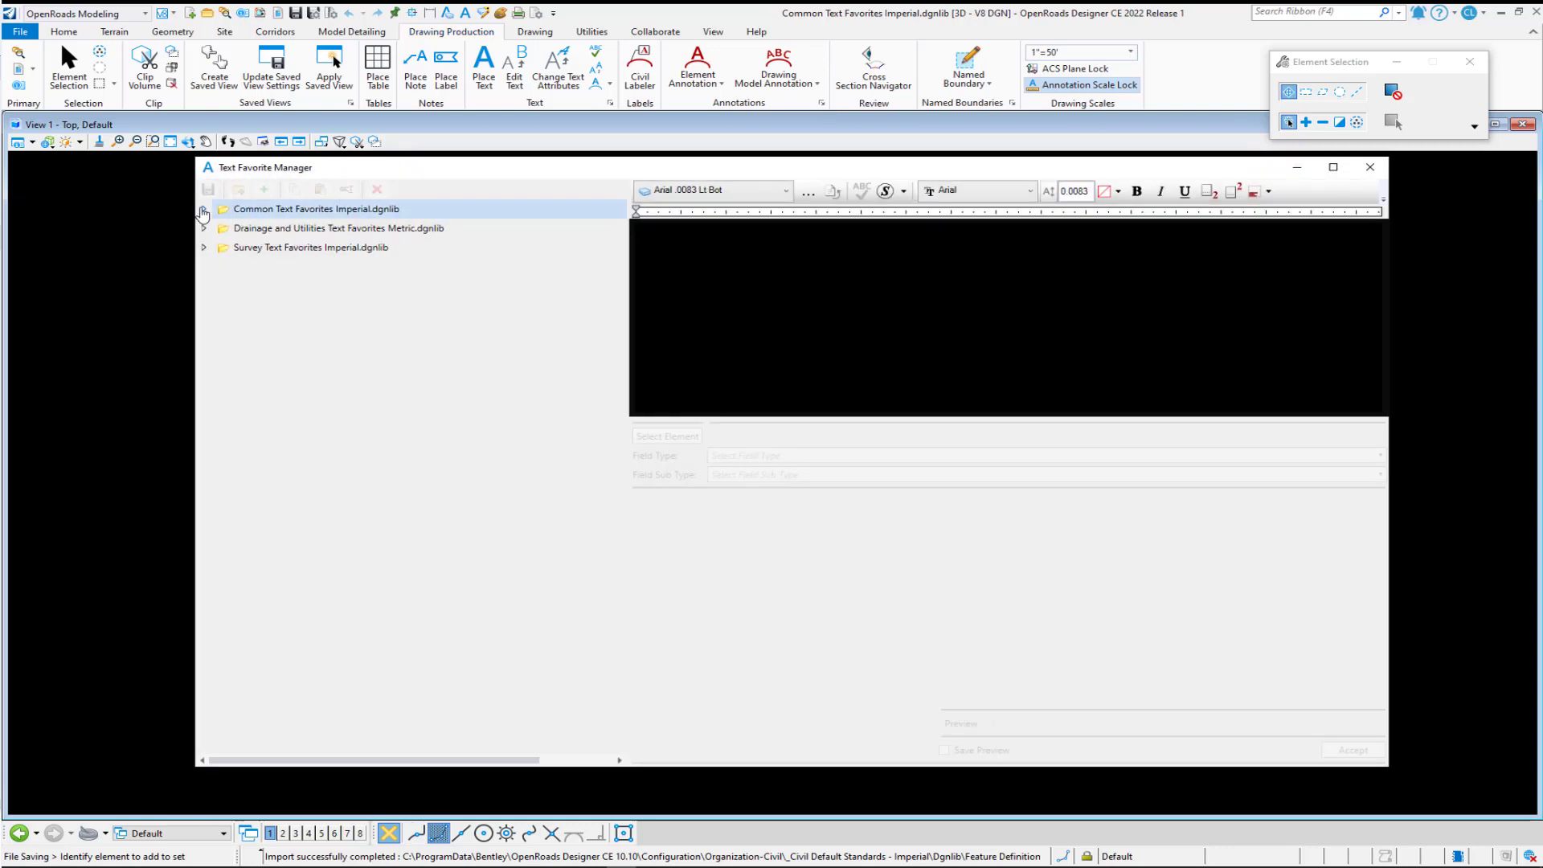
pyautogui.click(202, 209)
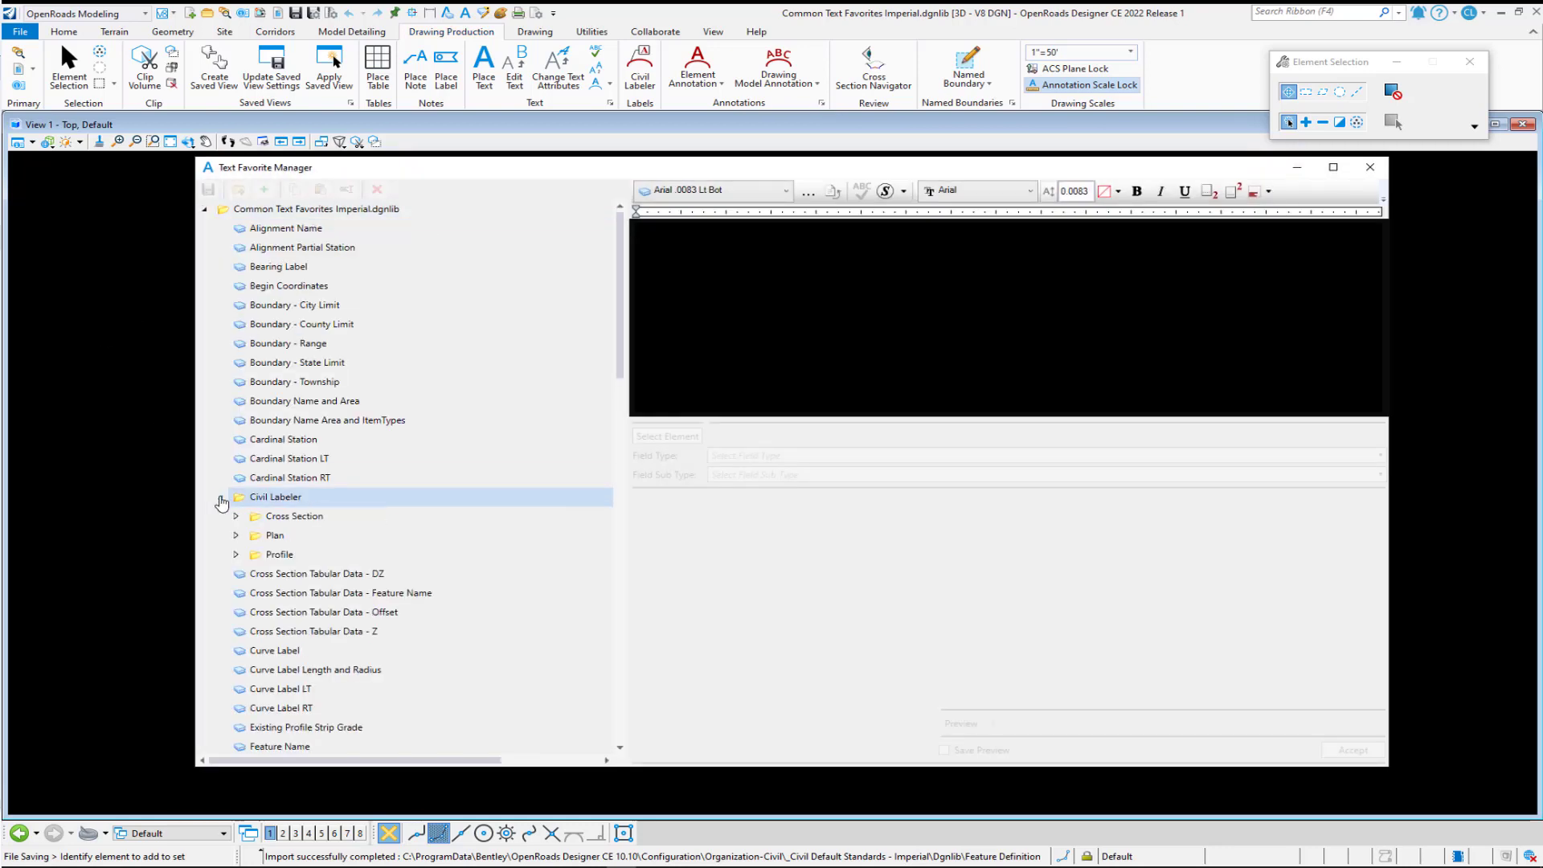
pyautogui.click(236, 533)
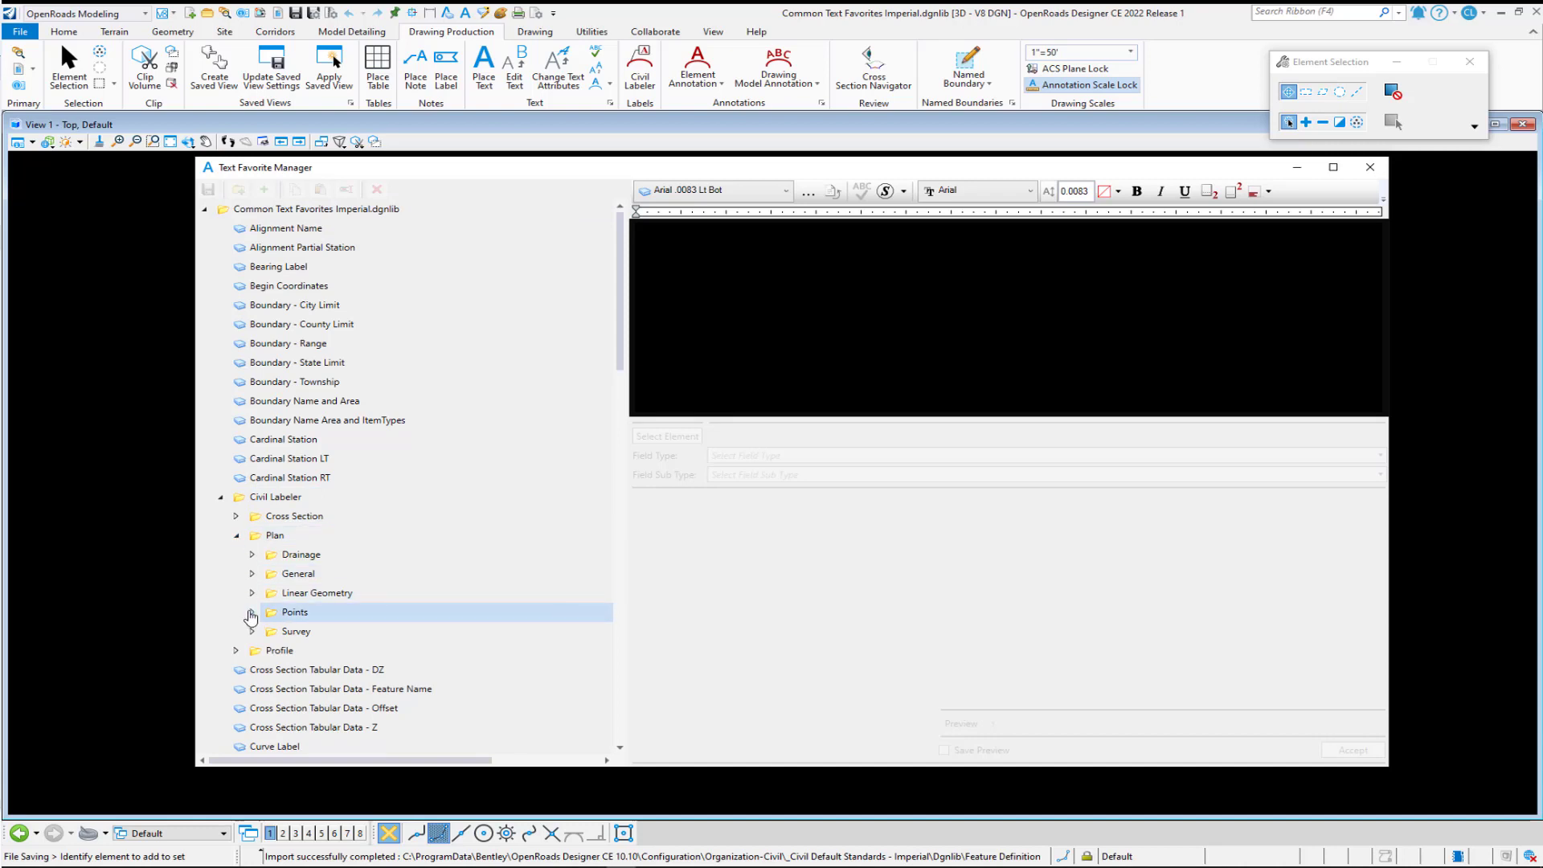
pyautogui.click(253, 611)
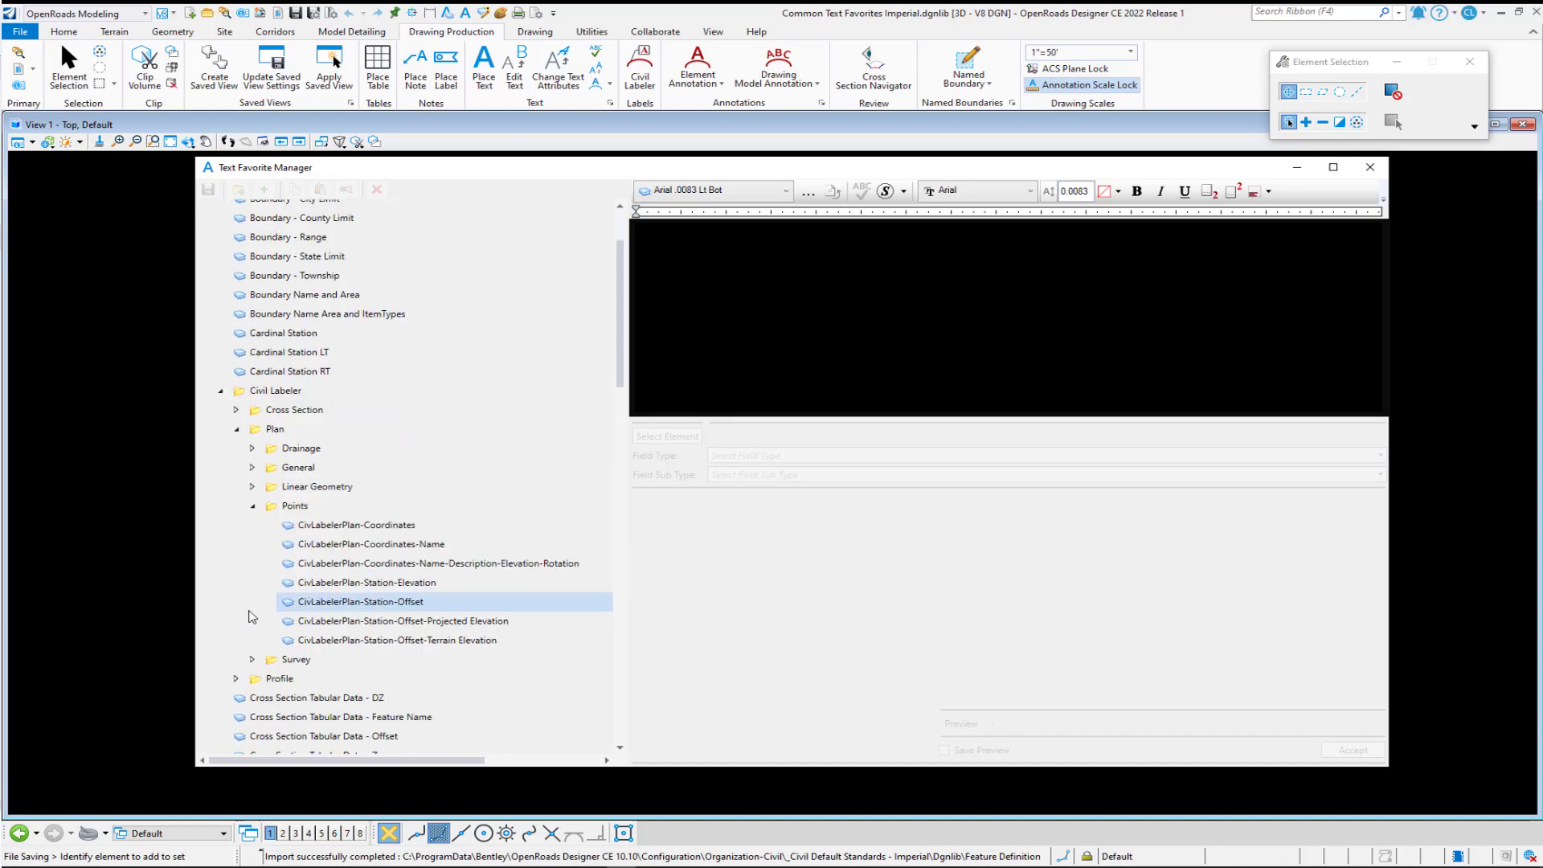
pyautogui.moveTo(381, 611)
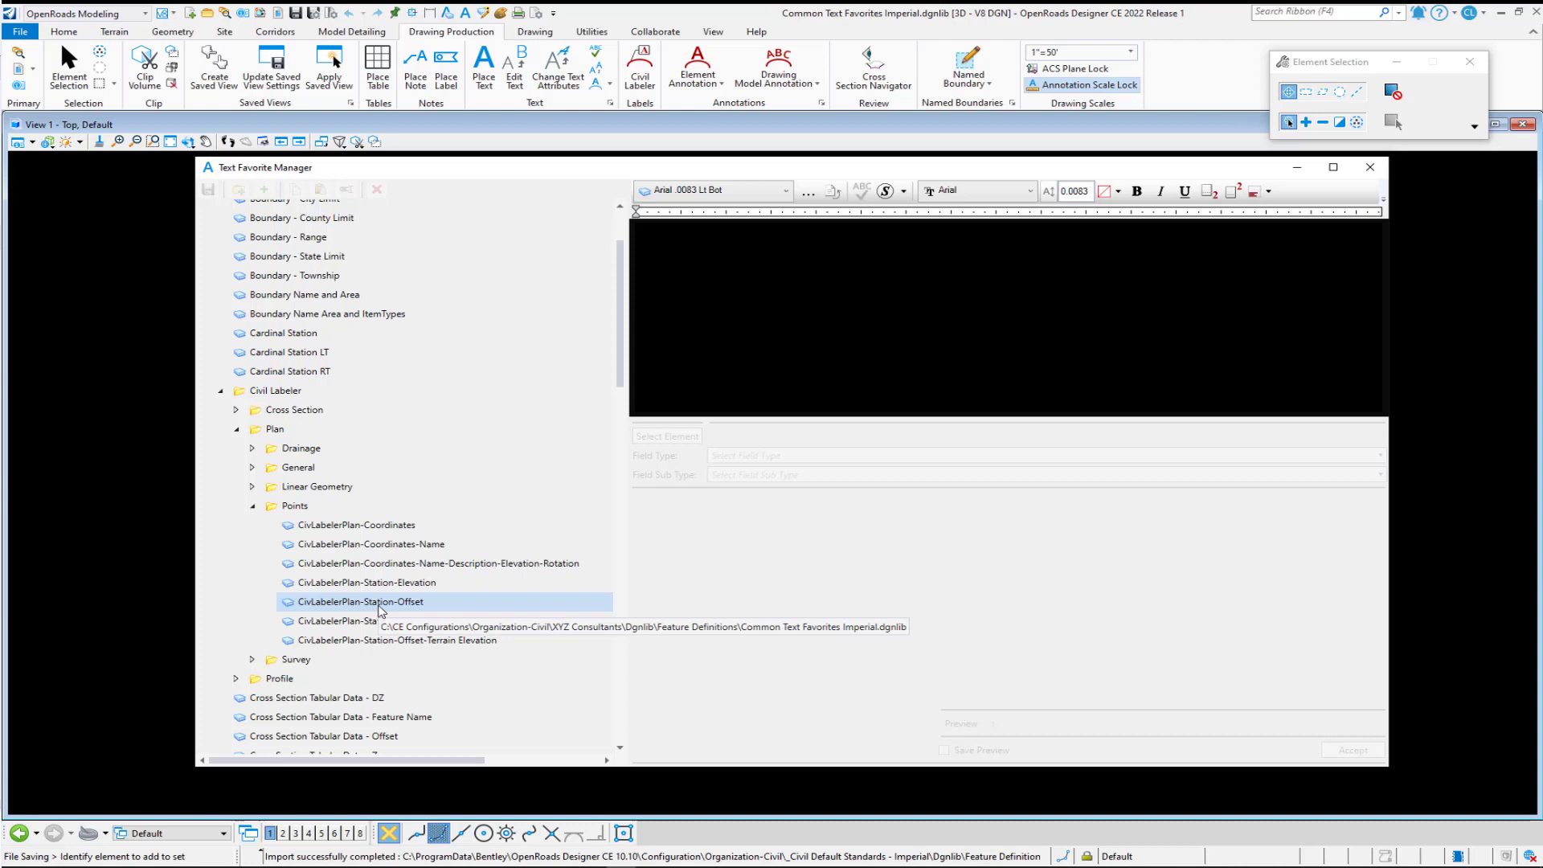
# Copy the CivLabelerPlan-Station-Offset favorite and paste it as CivLabelerPlan-Station-Offset-1
pyautogui.click(362, 601)
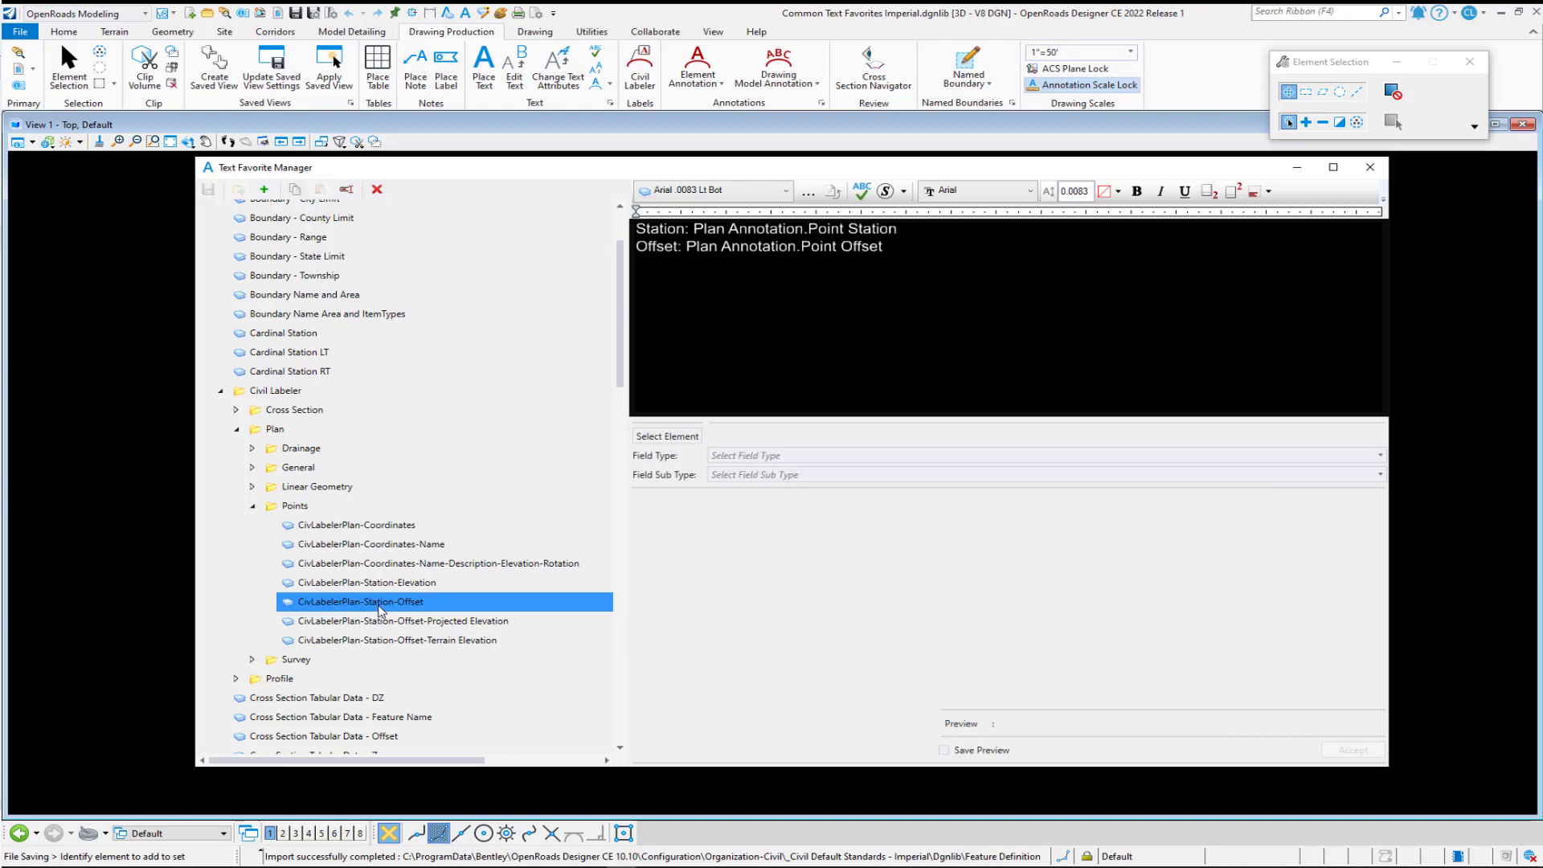
pyautogui.rightClick(360, 602)
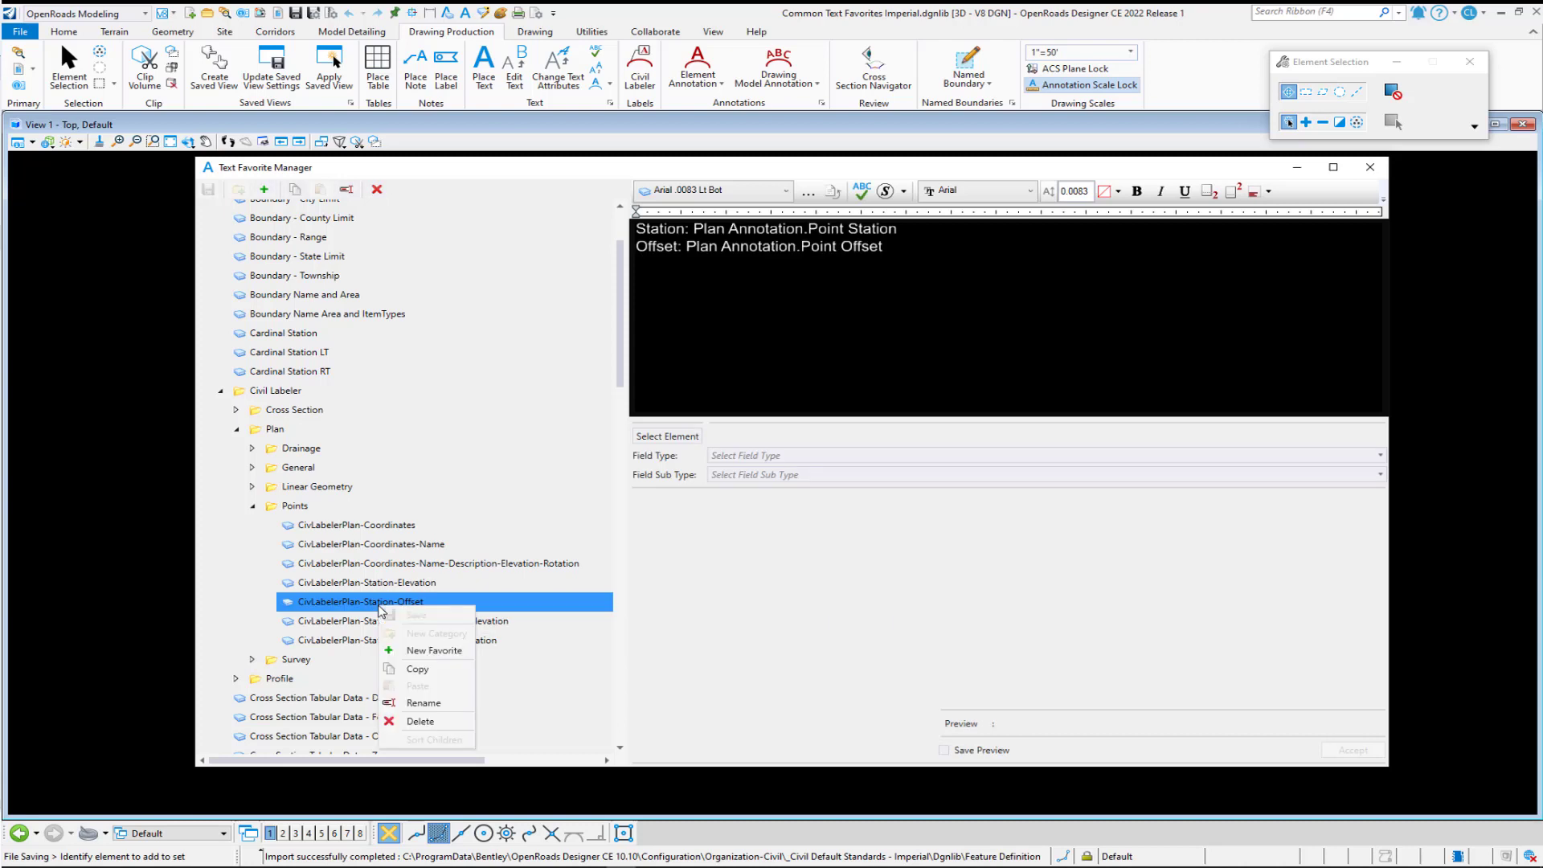
pyautogui.click(292, 505)
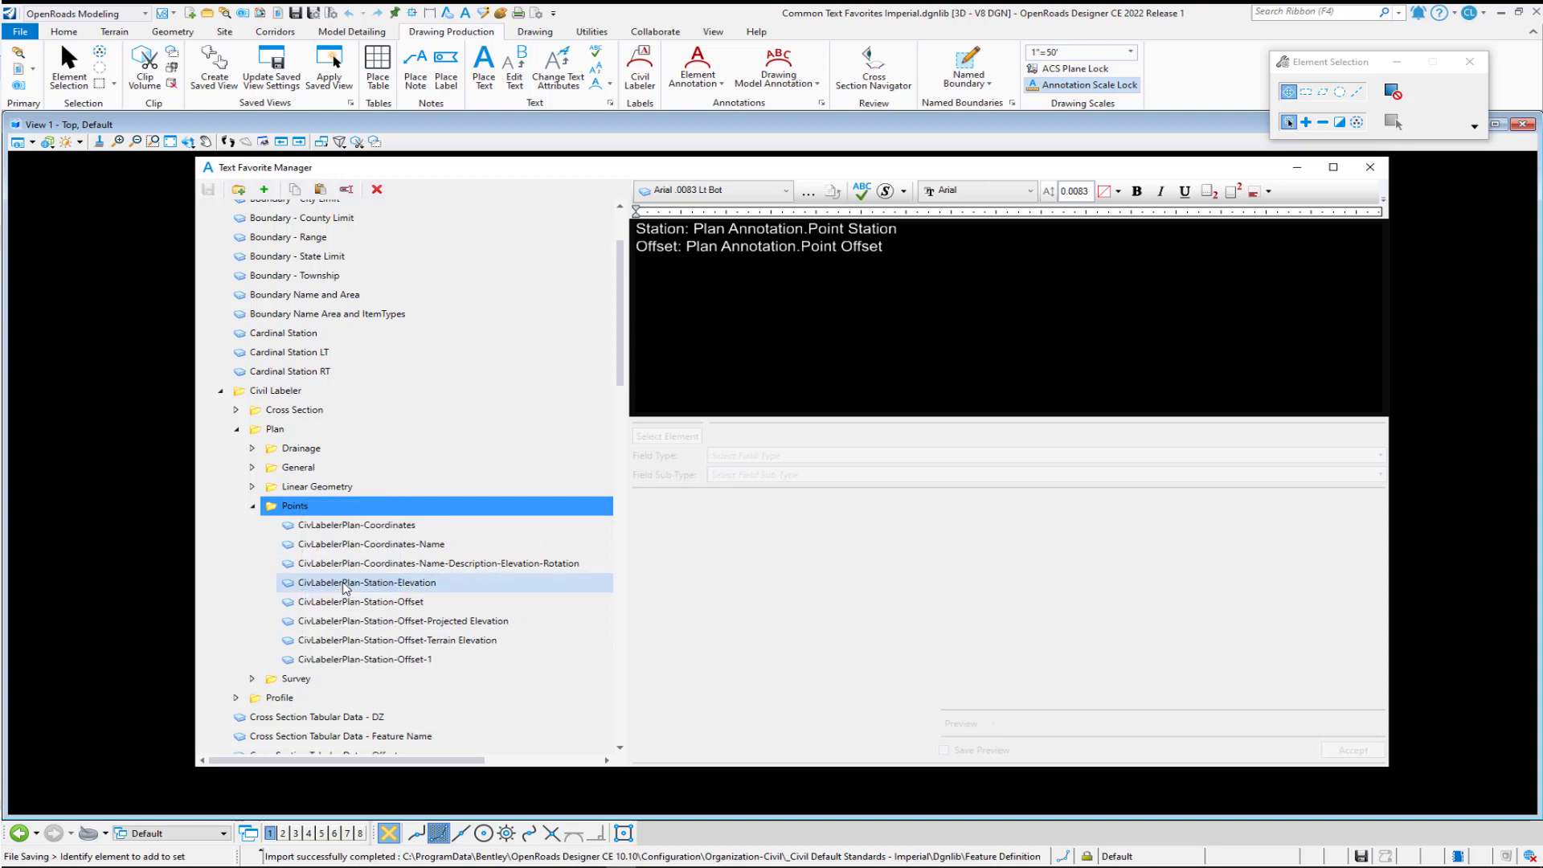
# Rename the copied favorite to CivLabelerPlan-Partial Station, keeping only the Point Station field
pyautogui.rightClick(365, 659)
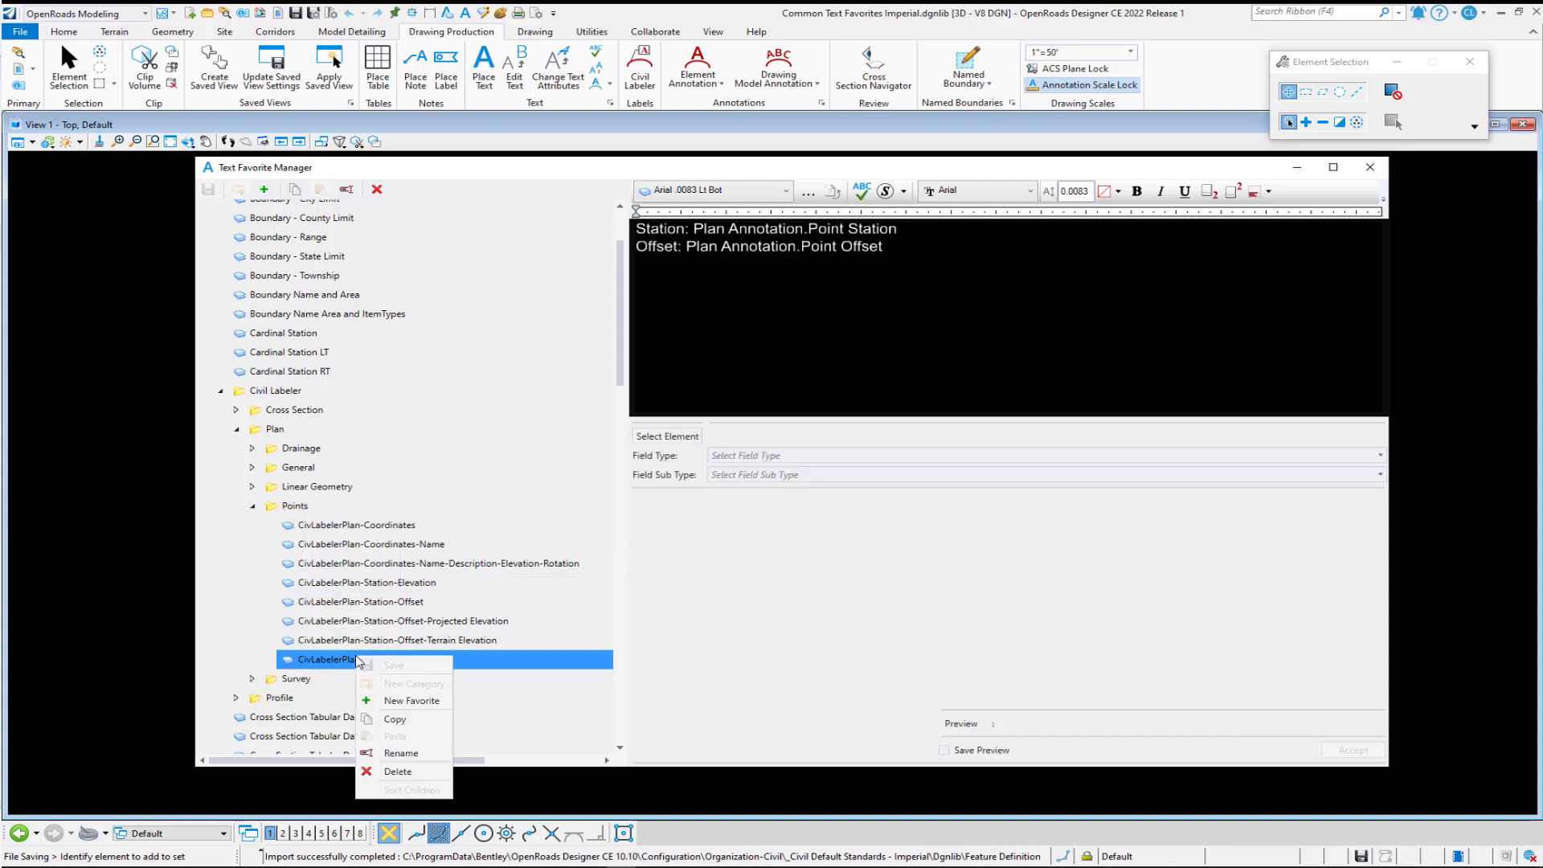
pyautogui.click(402, 753)
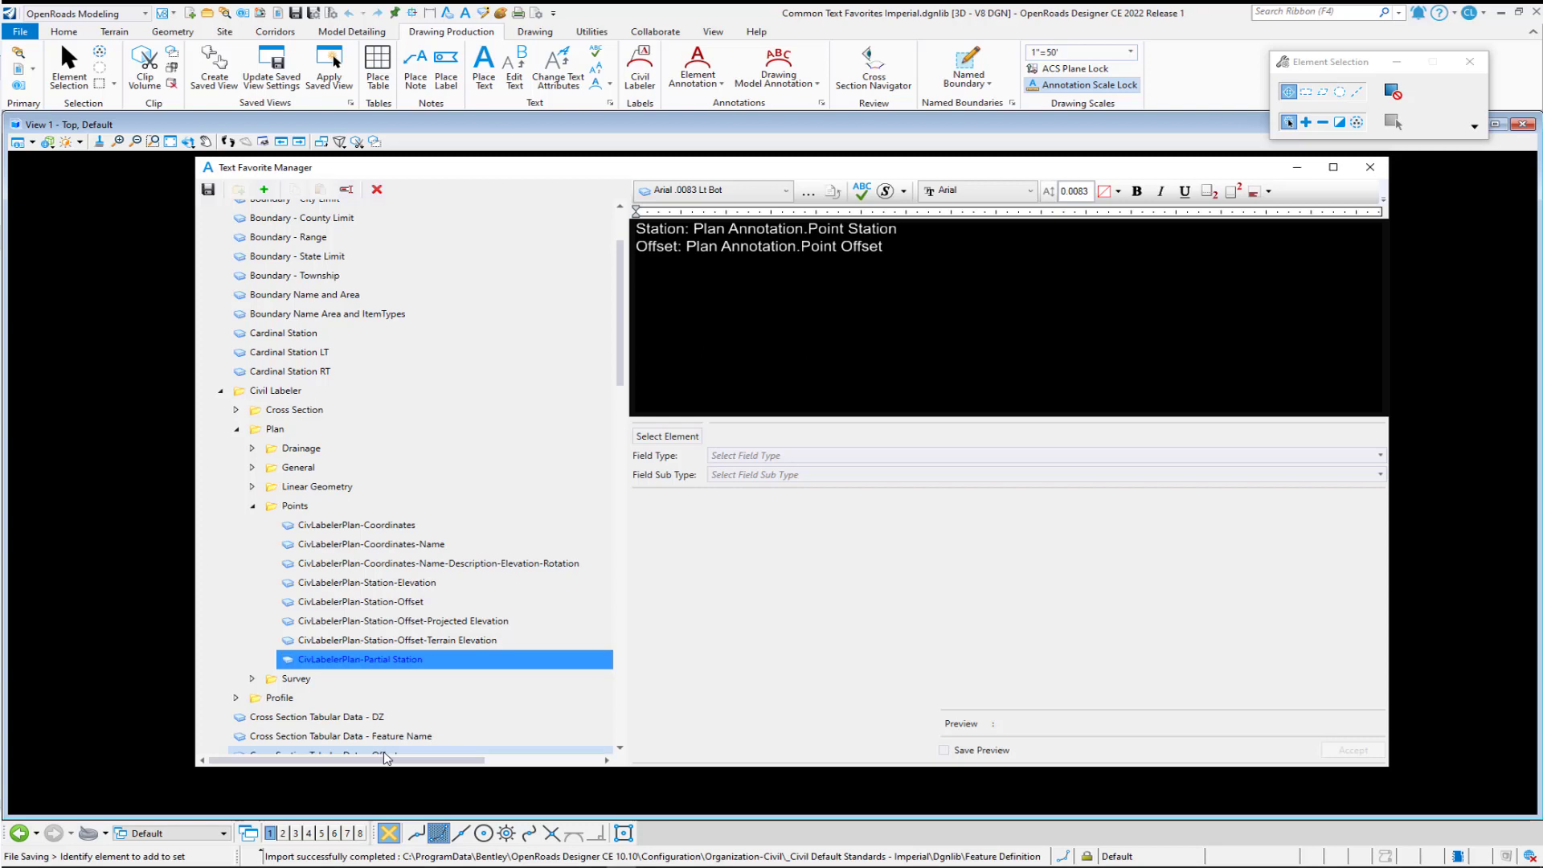
pyautogui.moveTo(209, 190)
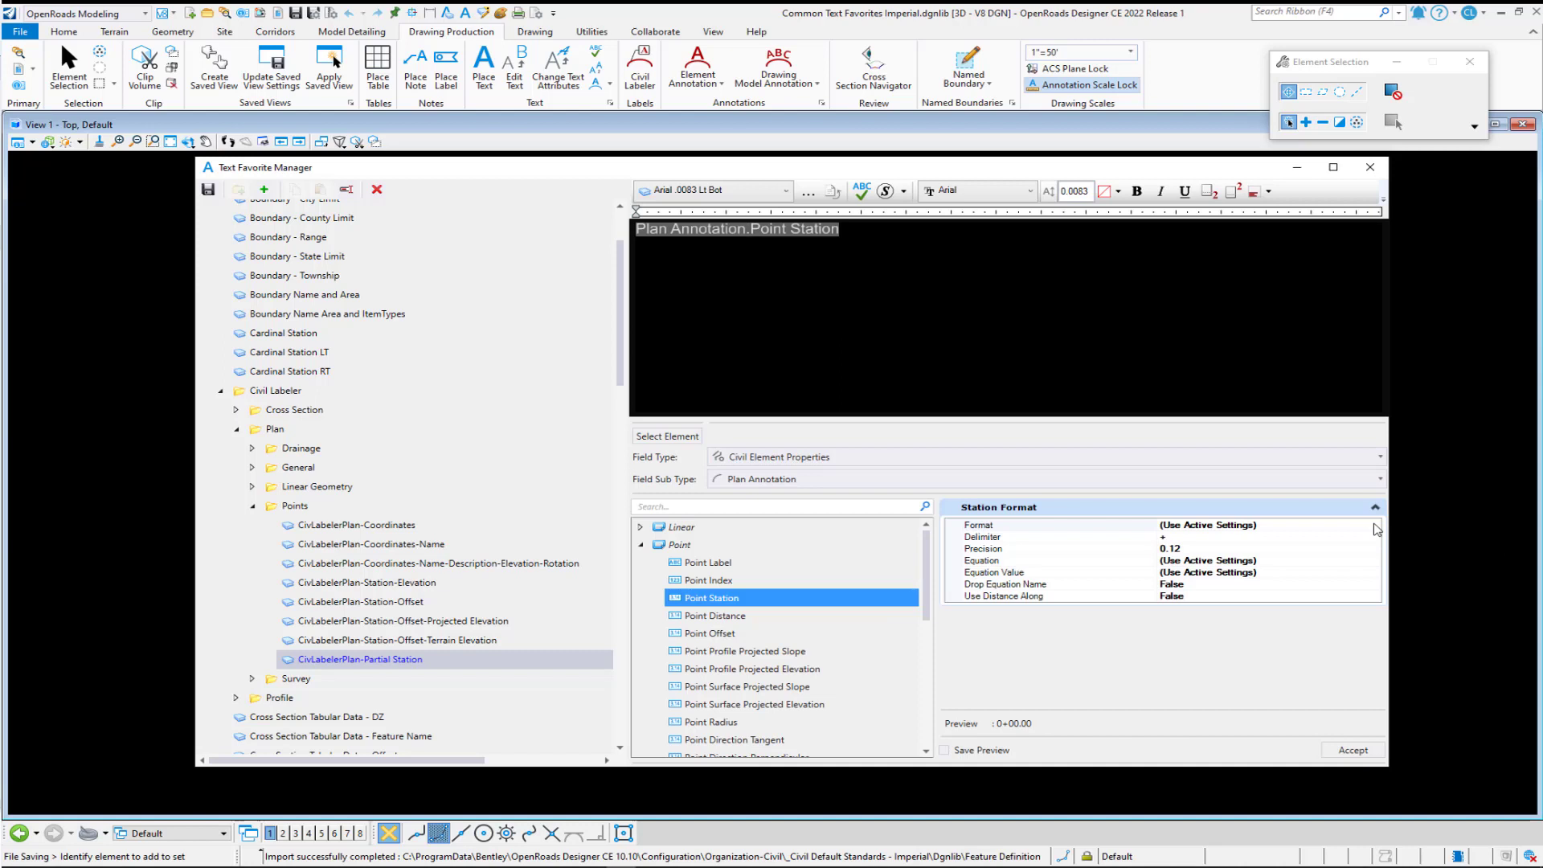
# Set the Point Station field to sss[+ss.ss] format, previewing +00.00, and apply it
pyautogui.click(1375, 524)
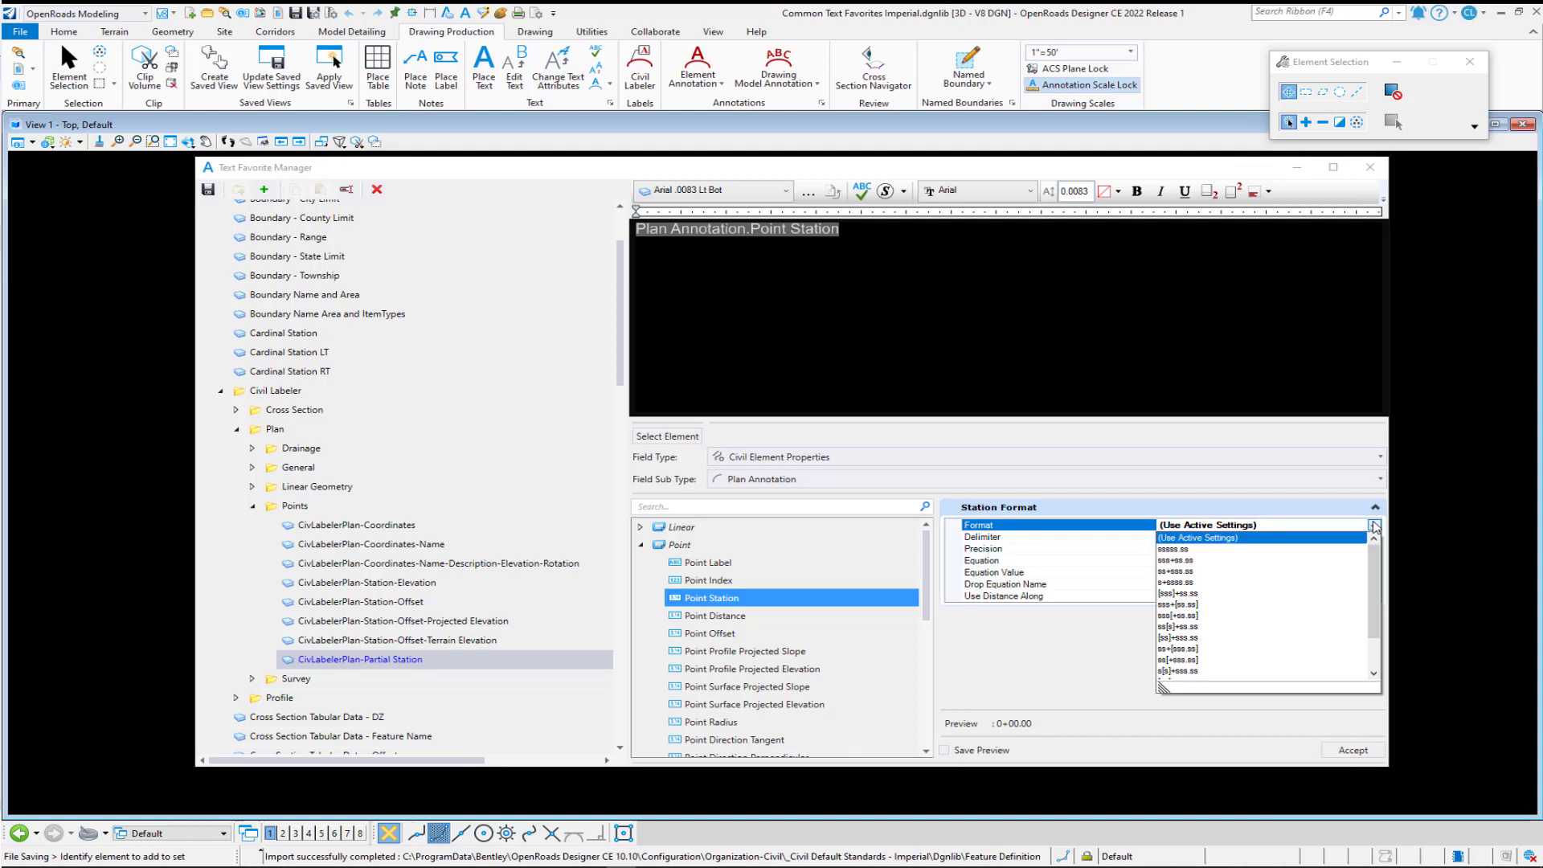
pyautogui.moveTo(1225, 611)
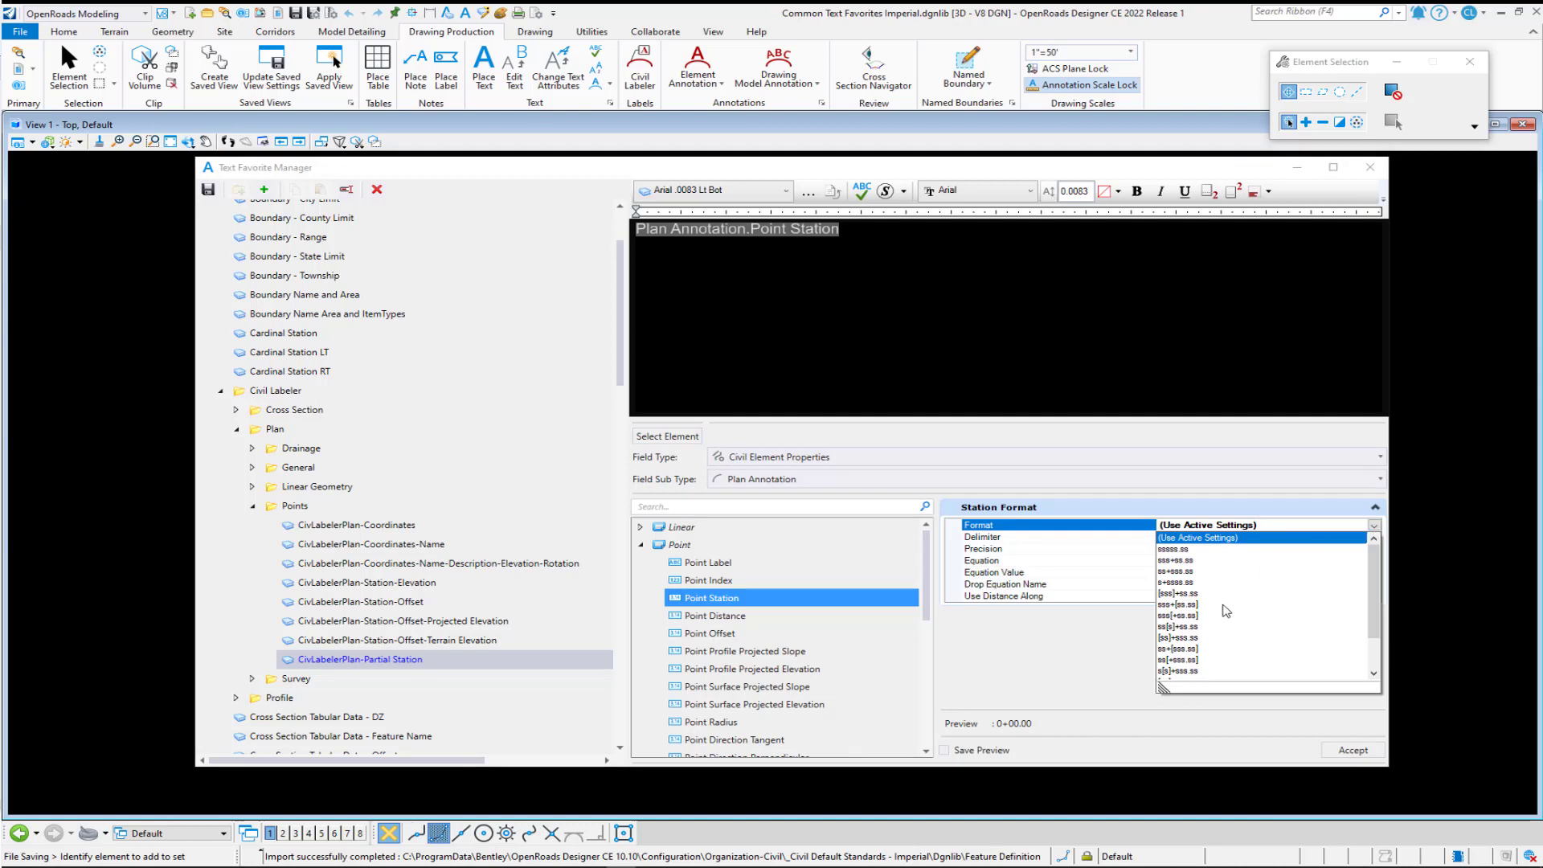
pyautogui.moveTo(1200, 622)
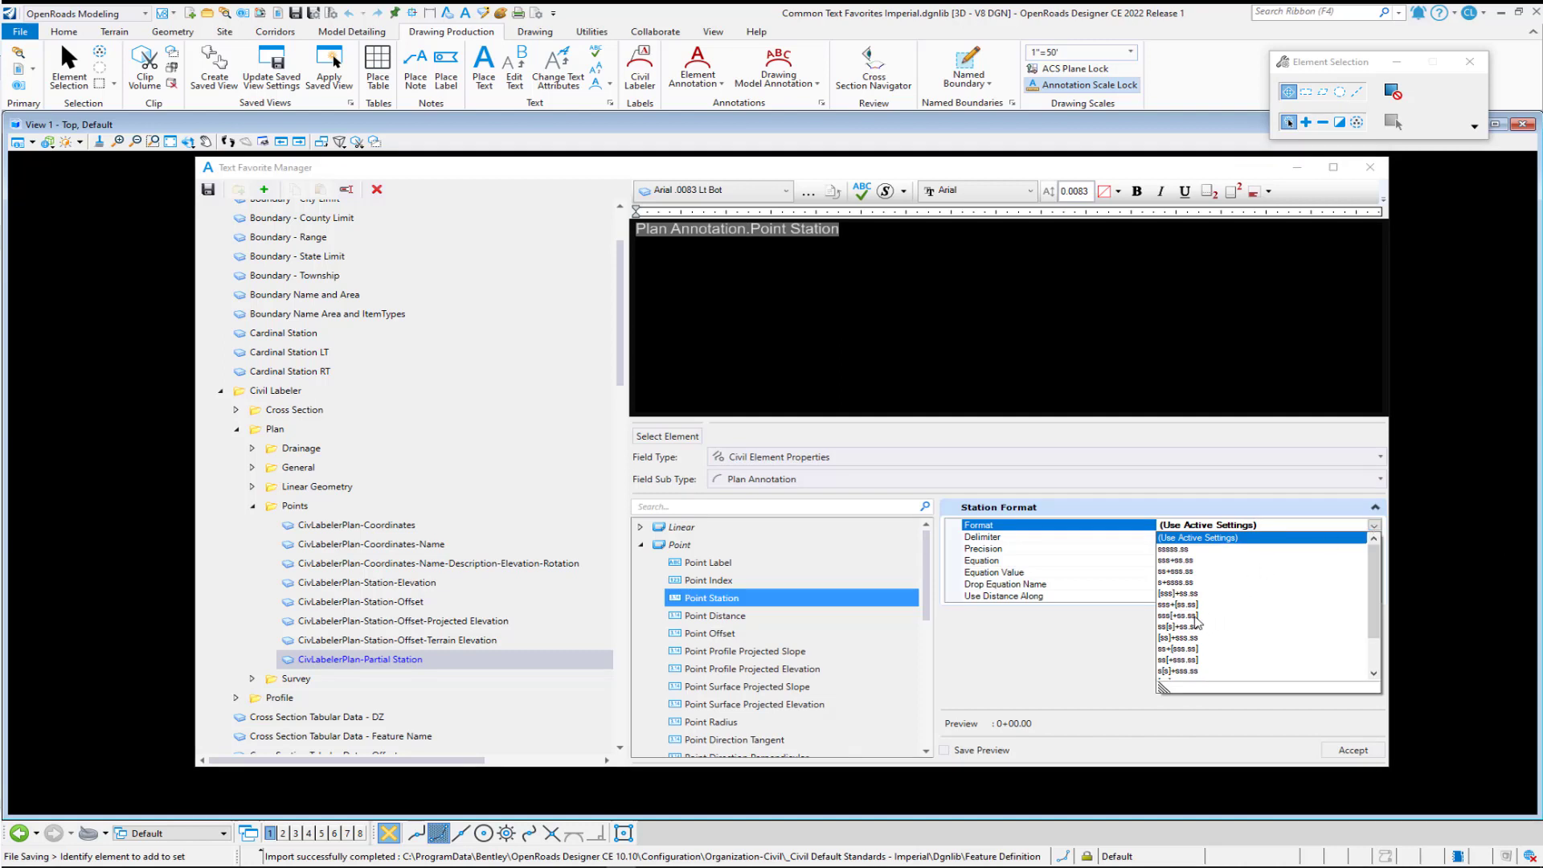
pyautogui.click(1260, 616)
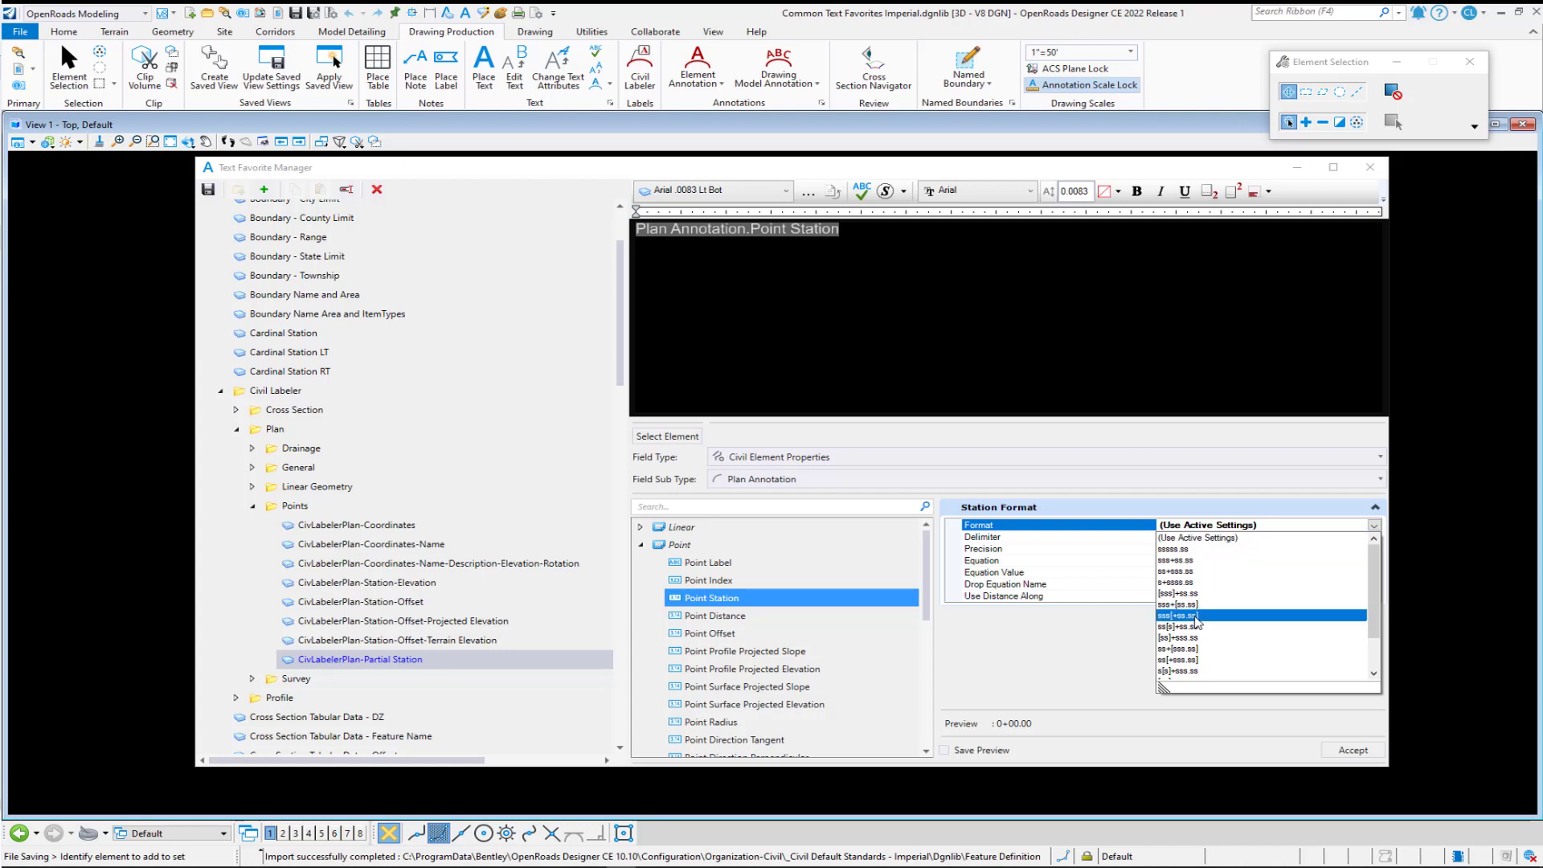
pyautogui.click(1182, 616)
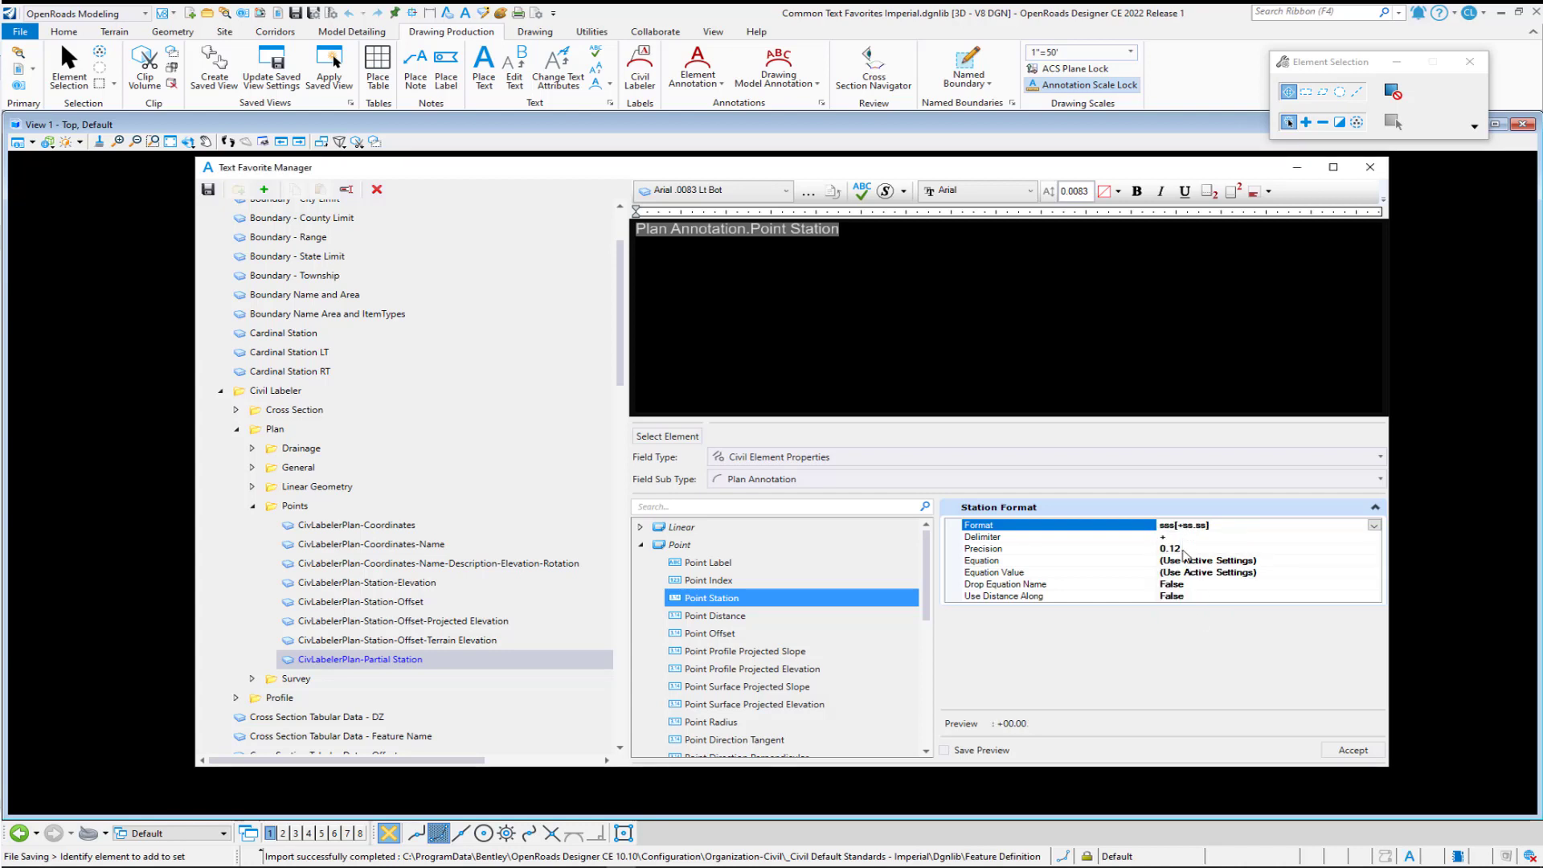
pyautogui.moveTo(1204, 593)
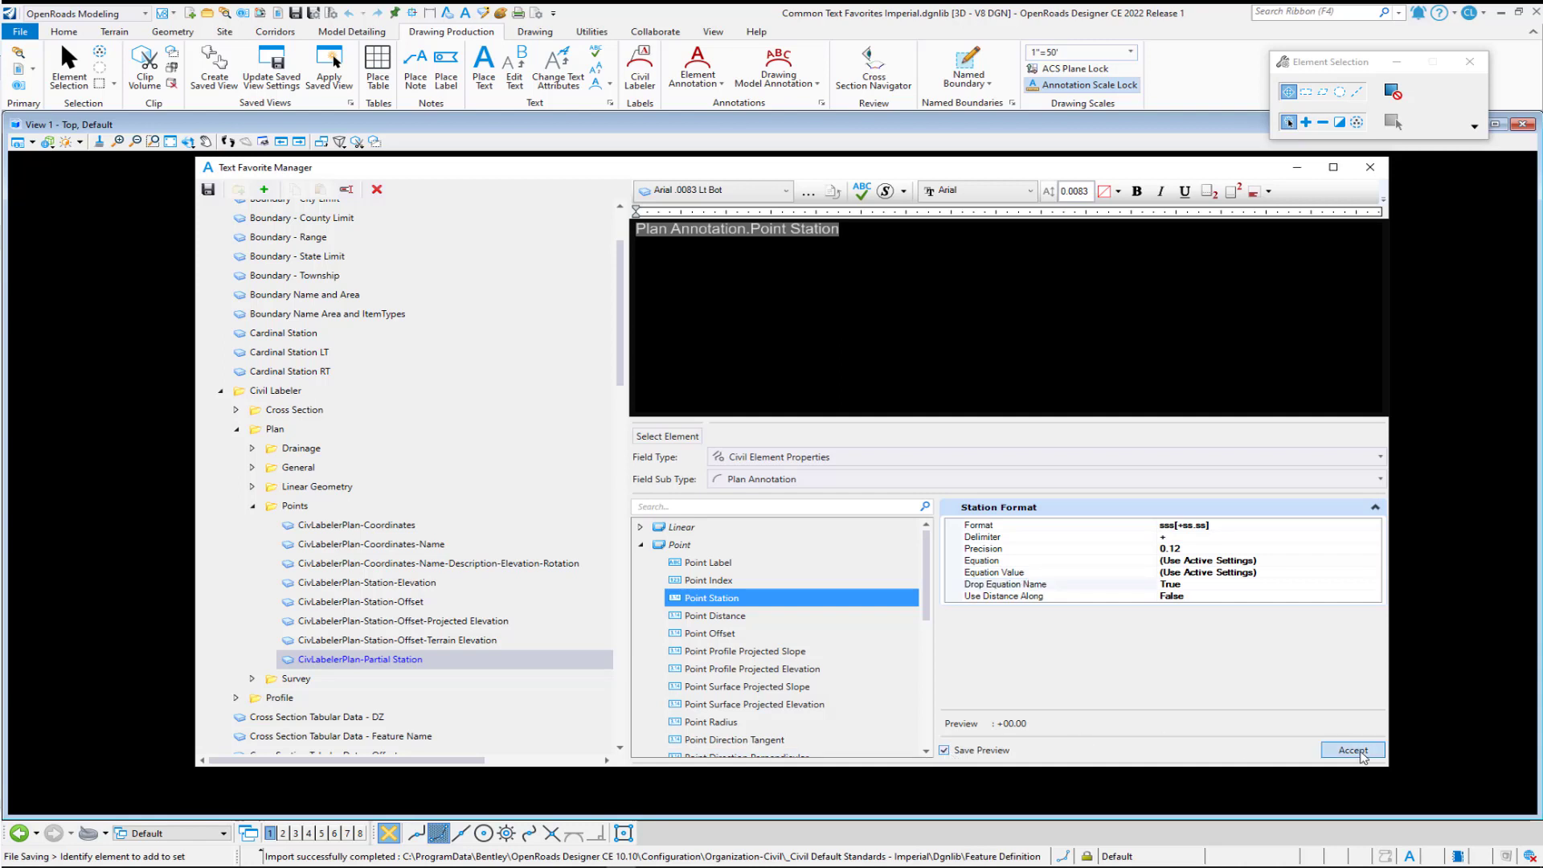
pyautogui.click(1353, 749)
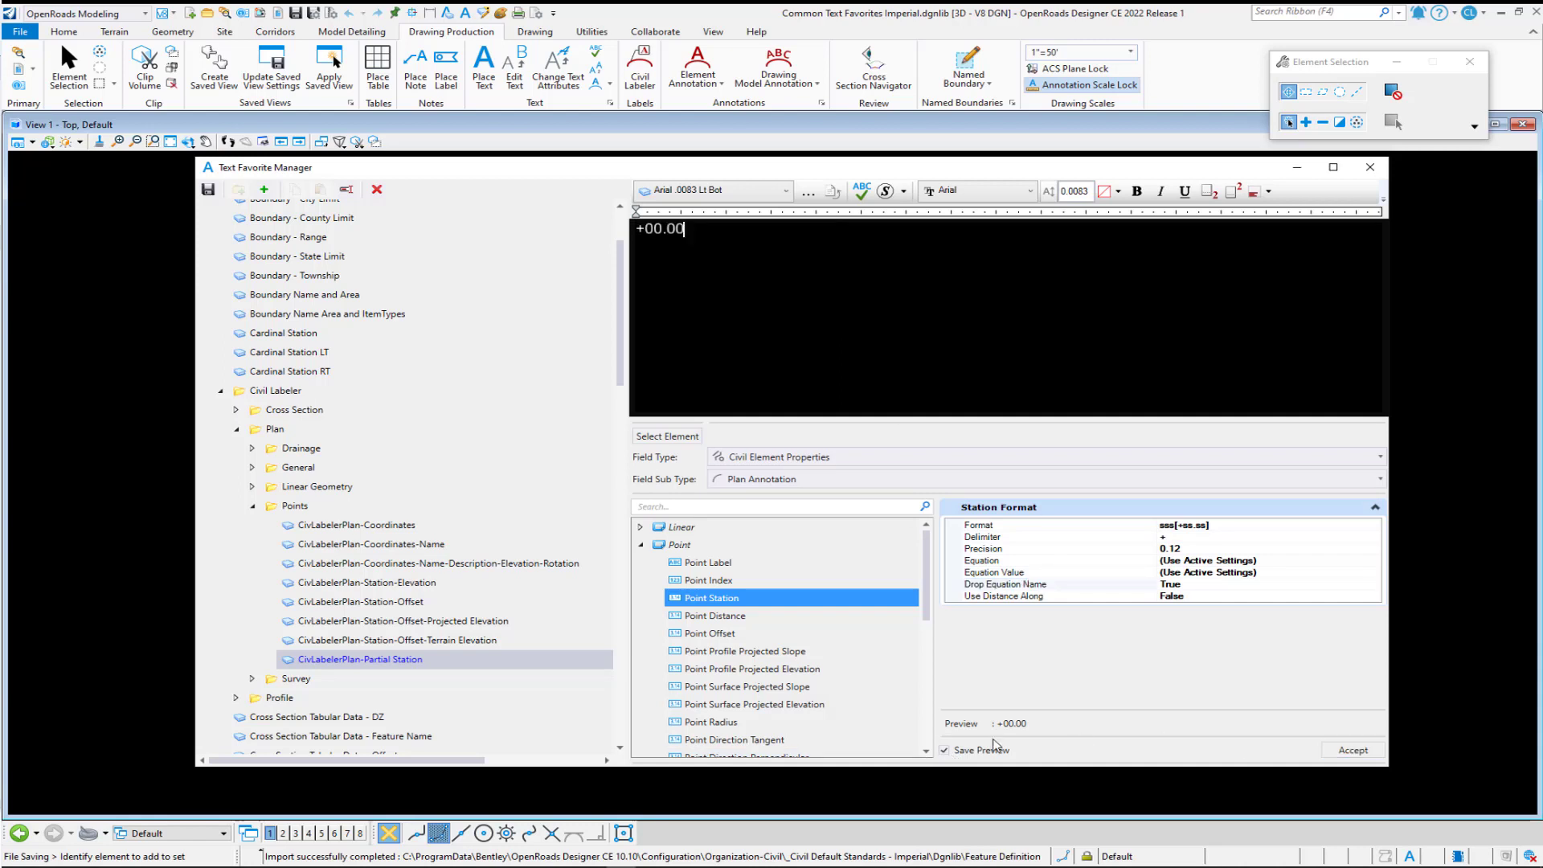
pyautogui.moveTo(1006, 736)
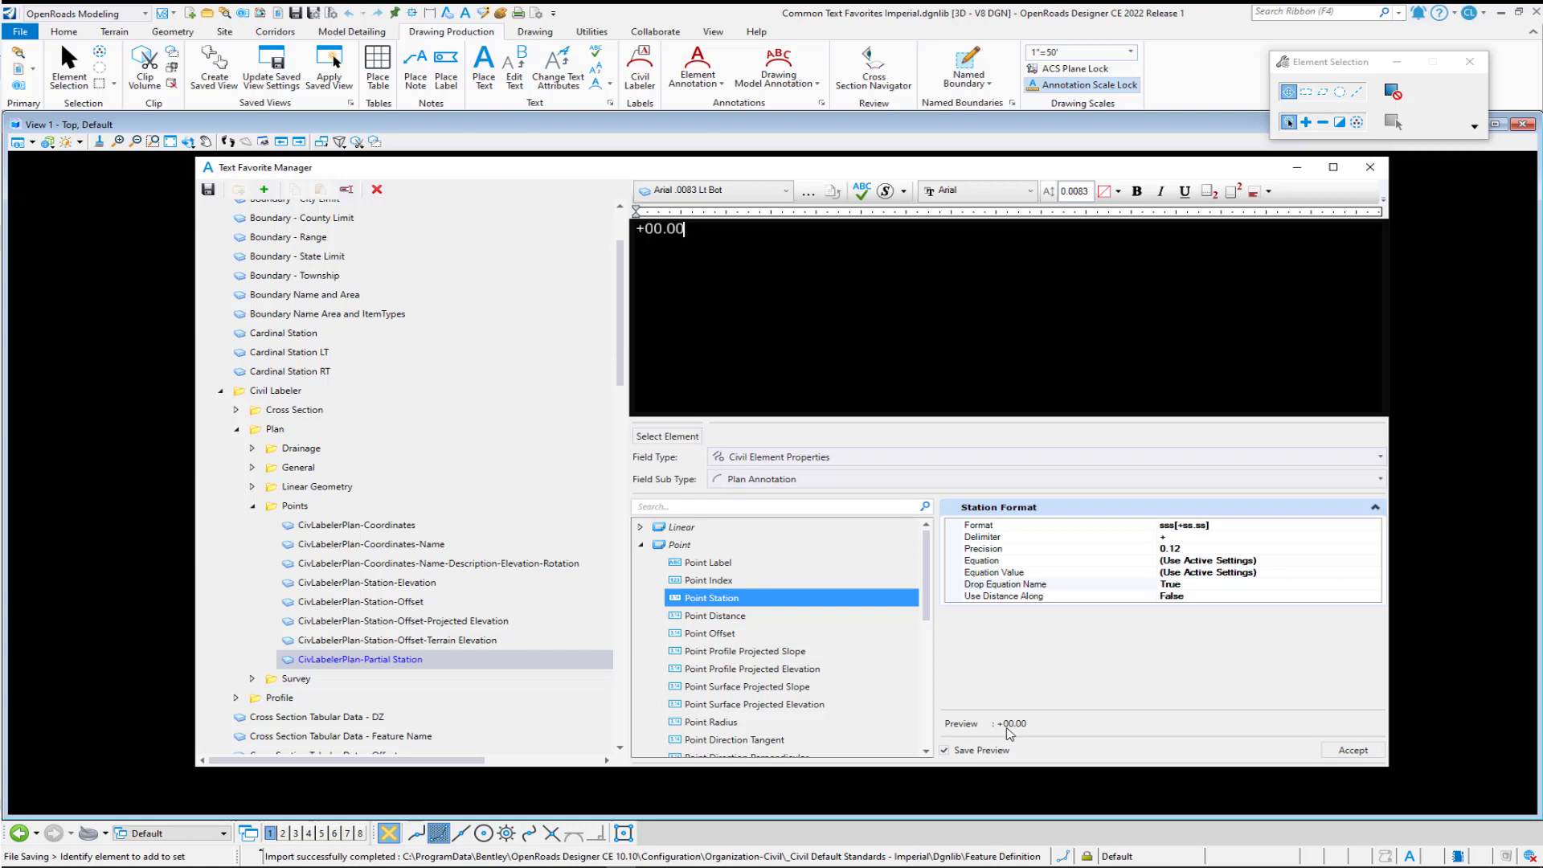
pyautogui.moveTo(993, 680)
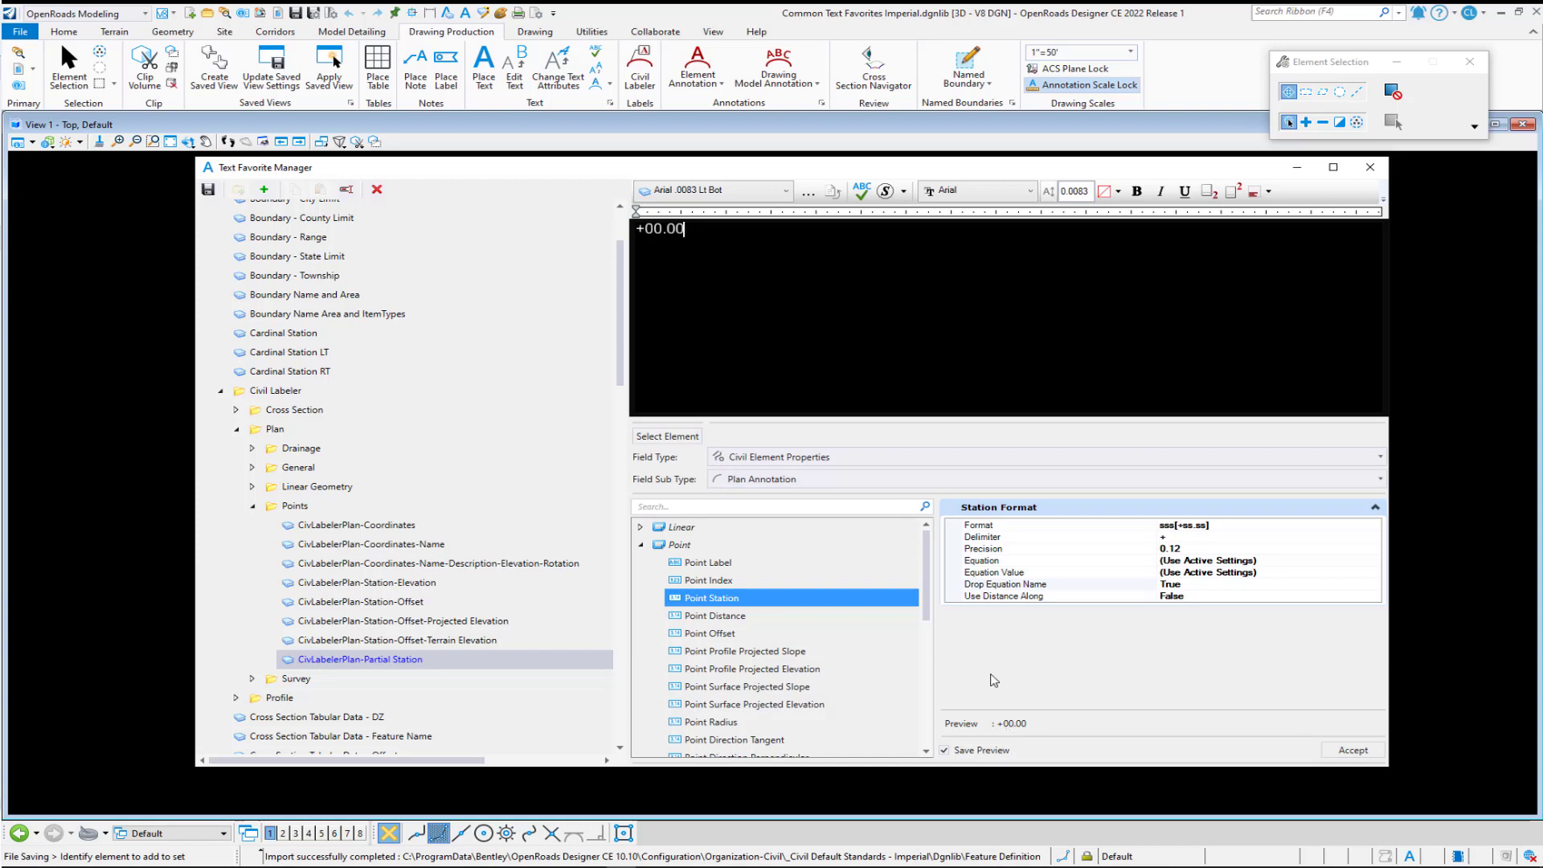
pyautogui.moveTo(993, 680)
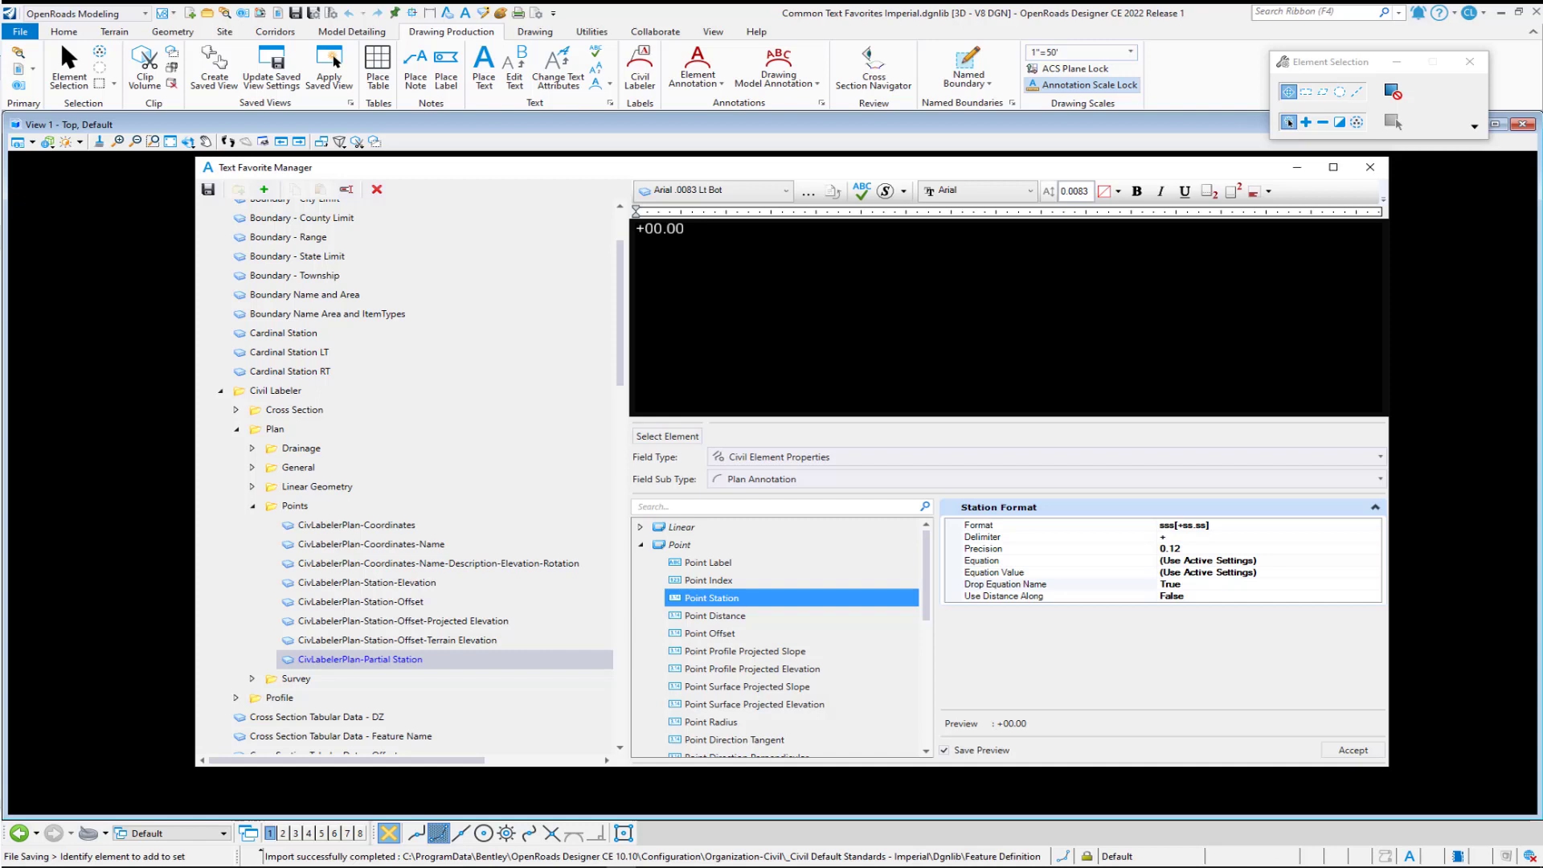
pyautogui.moveTo(207, 189)
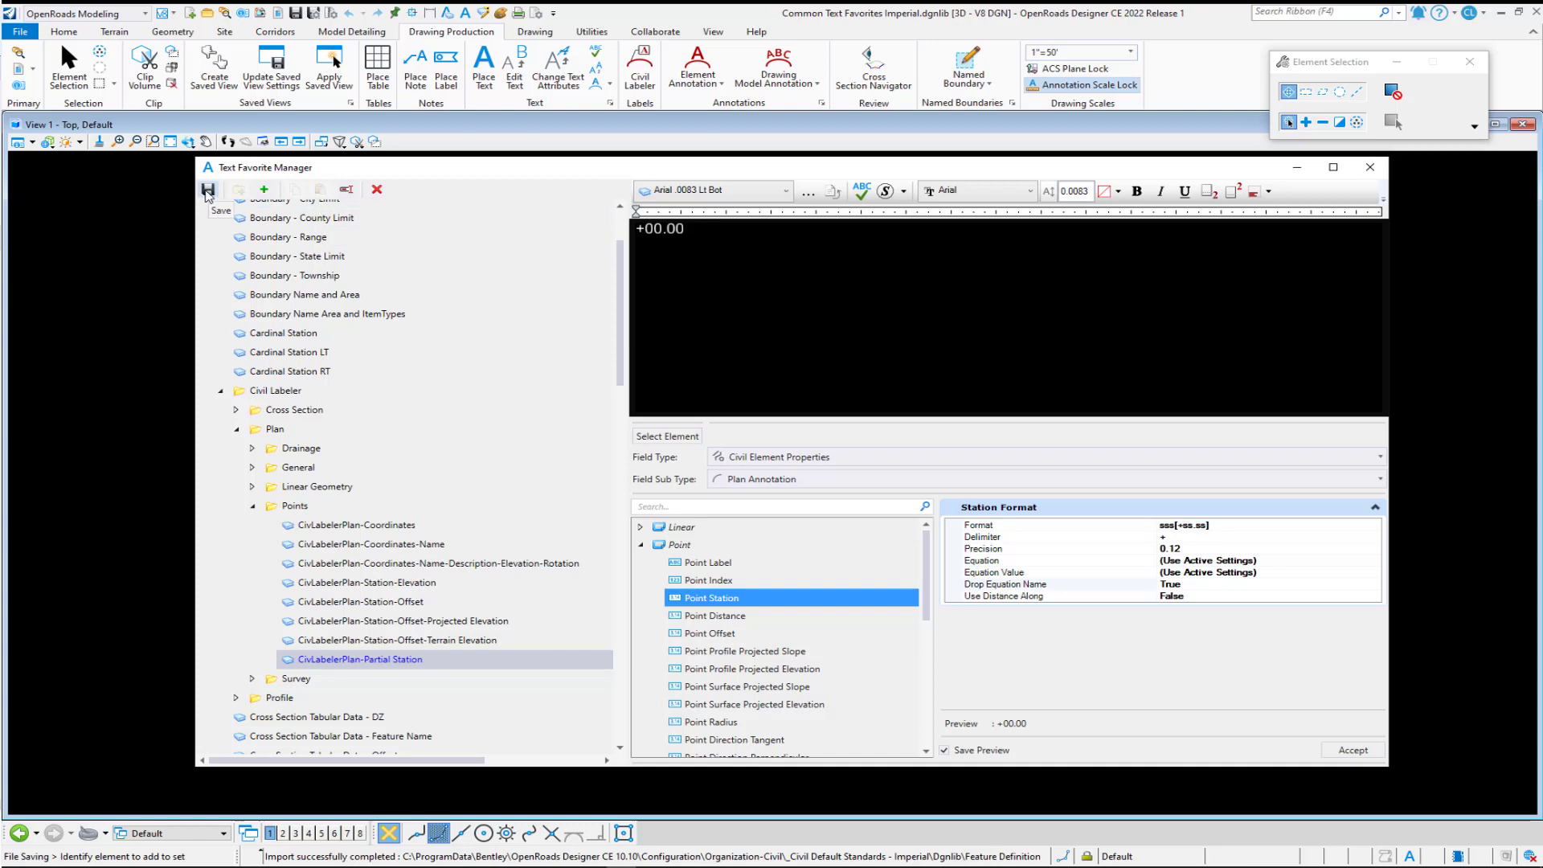
pyautogui.moveTo(392, 683)
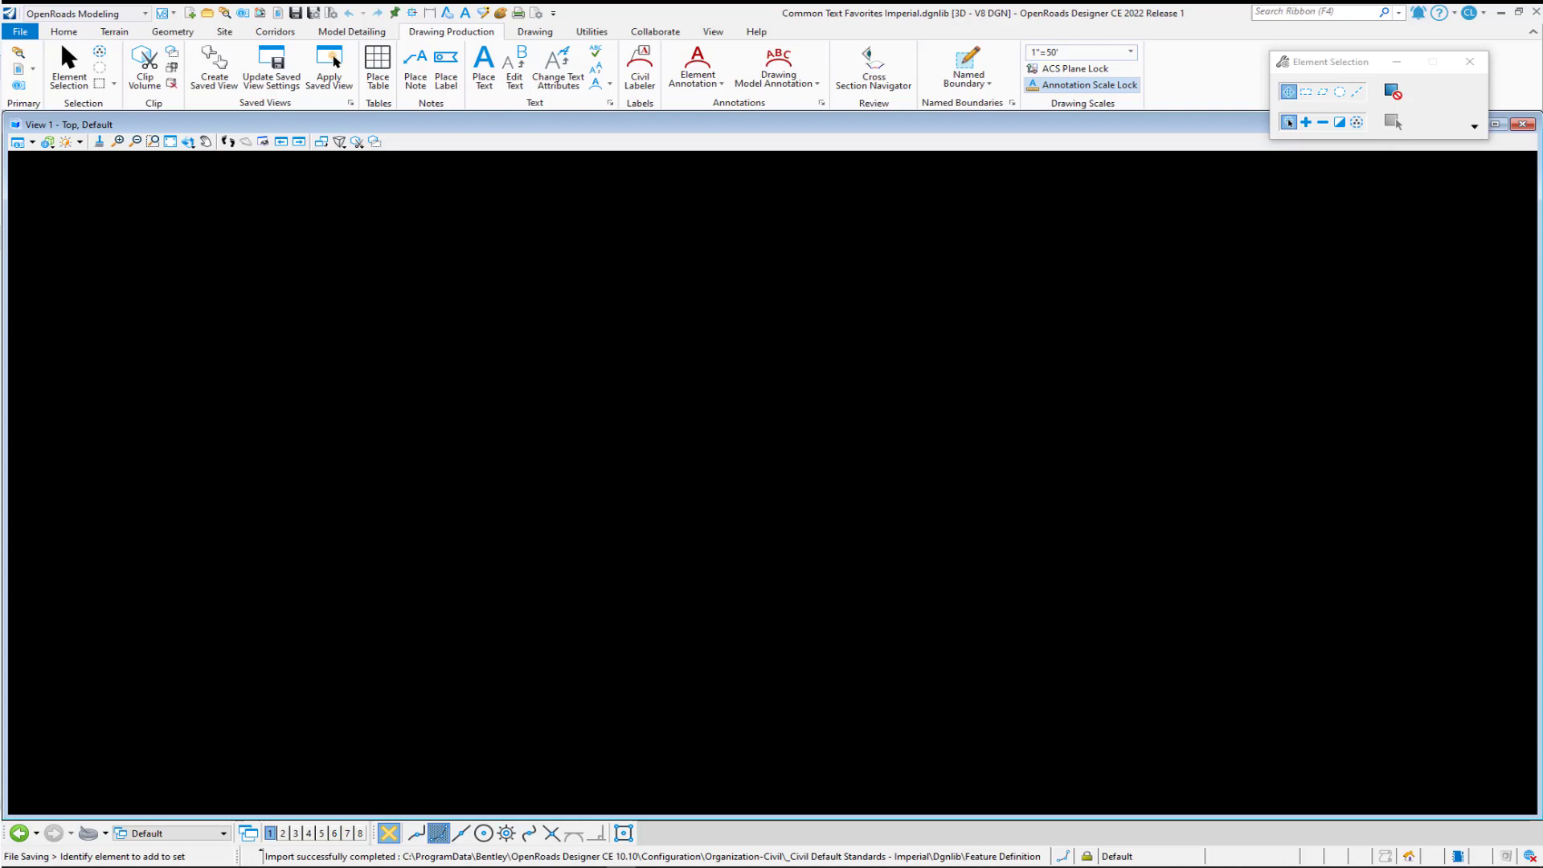
# Go to the File menu to list recent files after saving the favorite
pyautogui.click(19, 30)
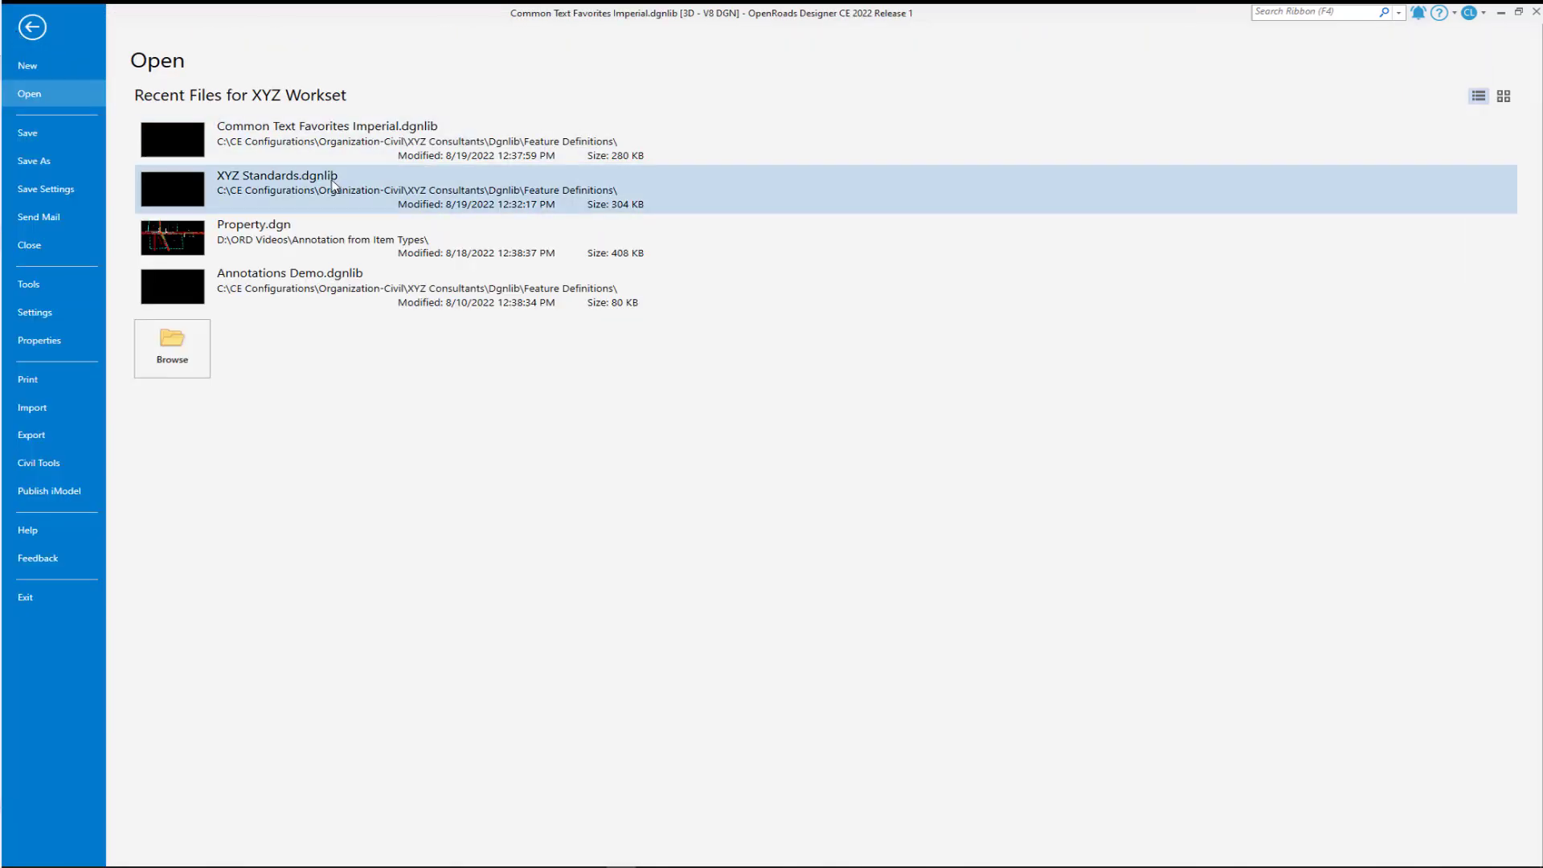
# Open XYZ Standards.dgnlib and expand Label Definitions > Plan - Points to the Station-Offset label
pyautogui.doubleClick(324, 181)
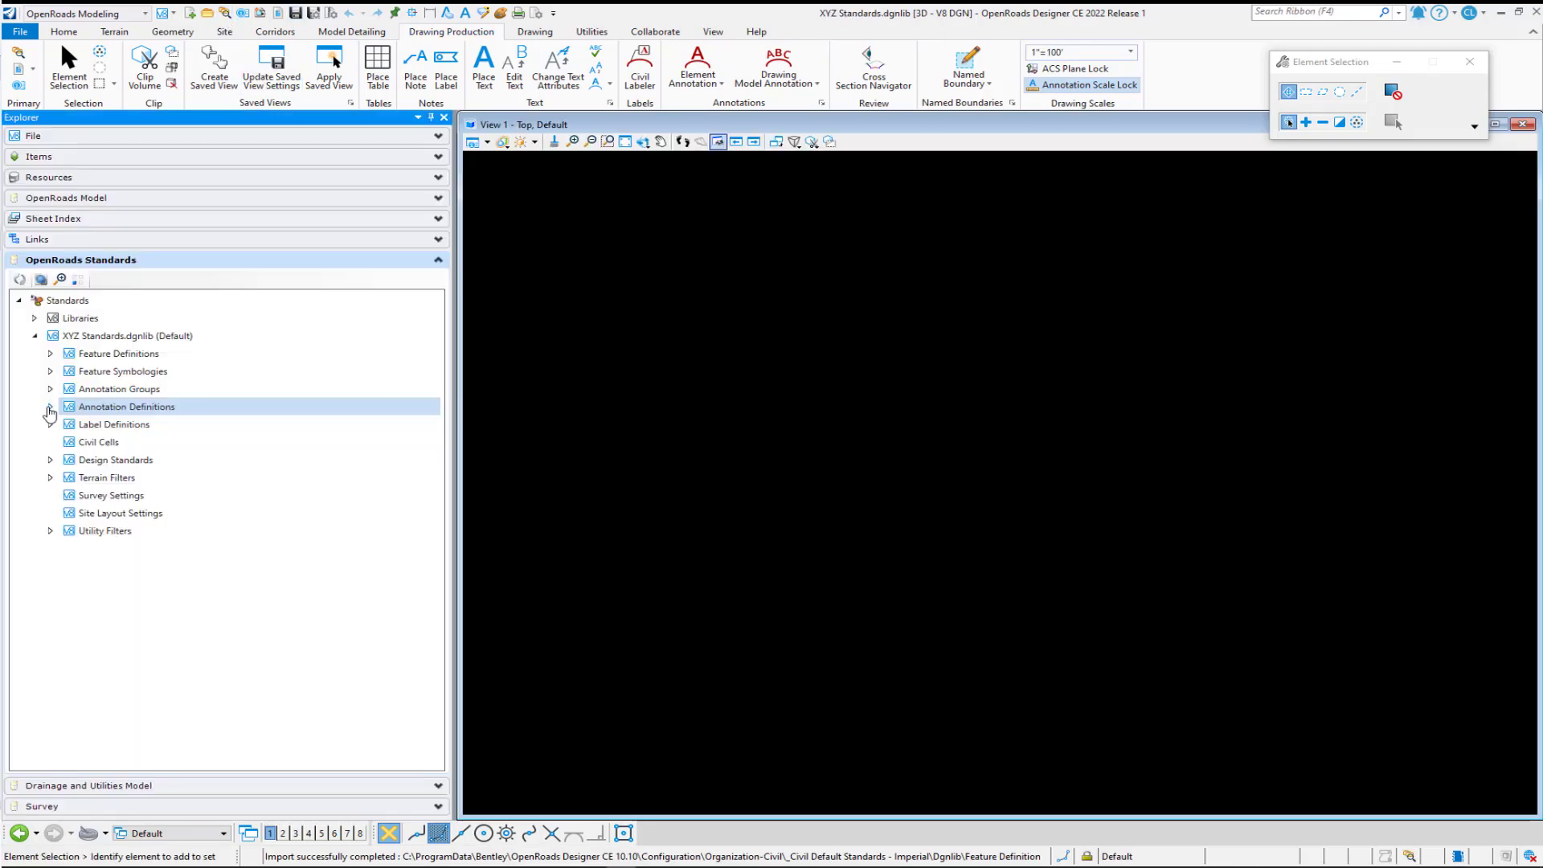
pyautogui.click(112, 424)
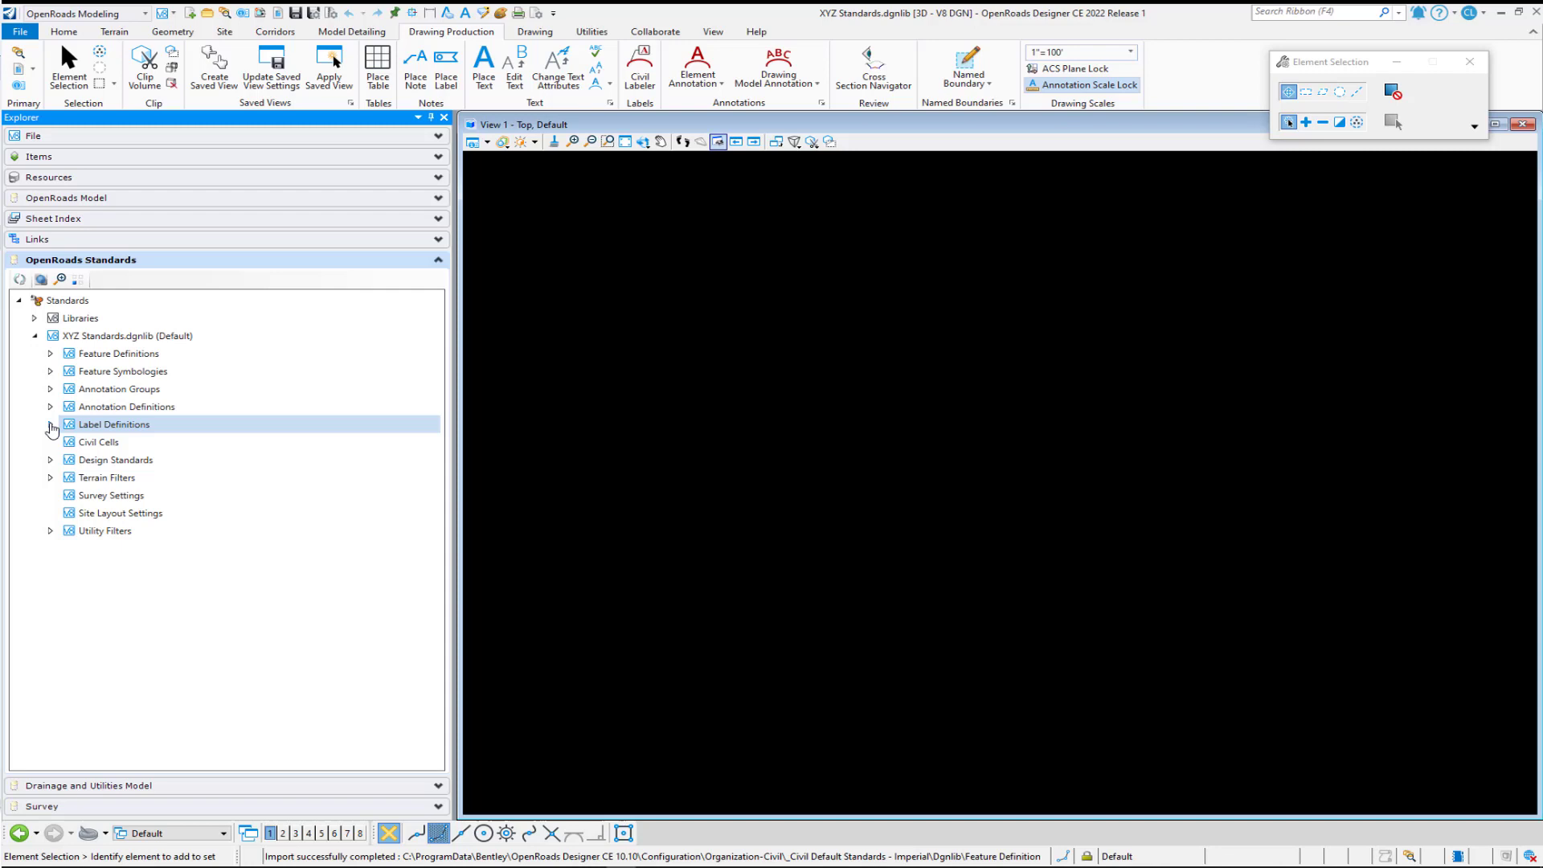
pyautogui.click(50, 425)
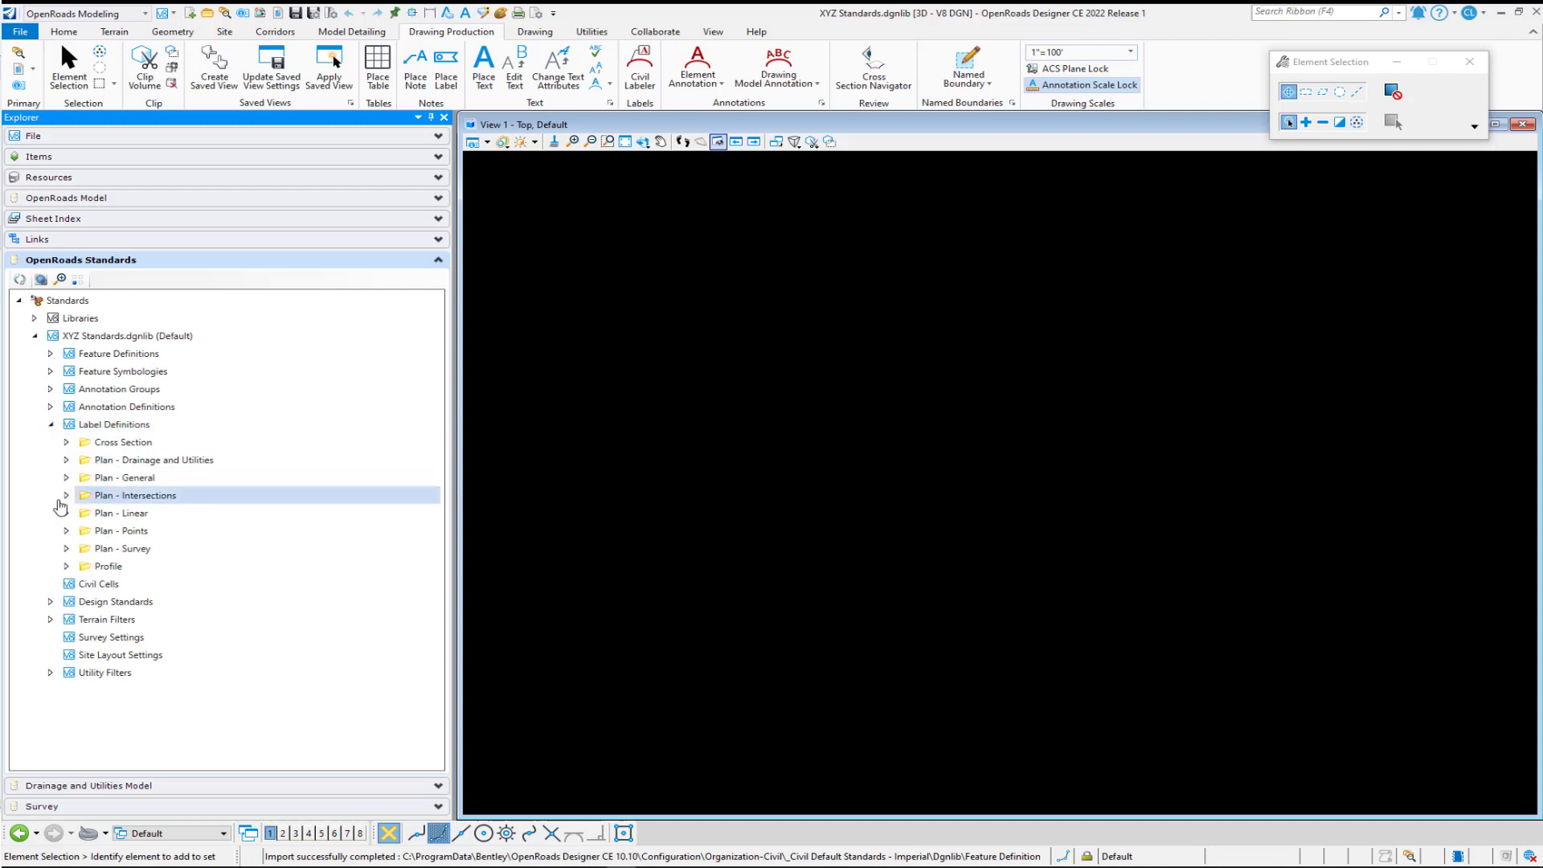
pyautogui.click(66, 530)
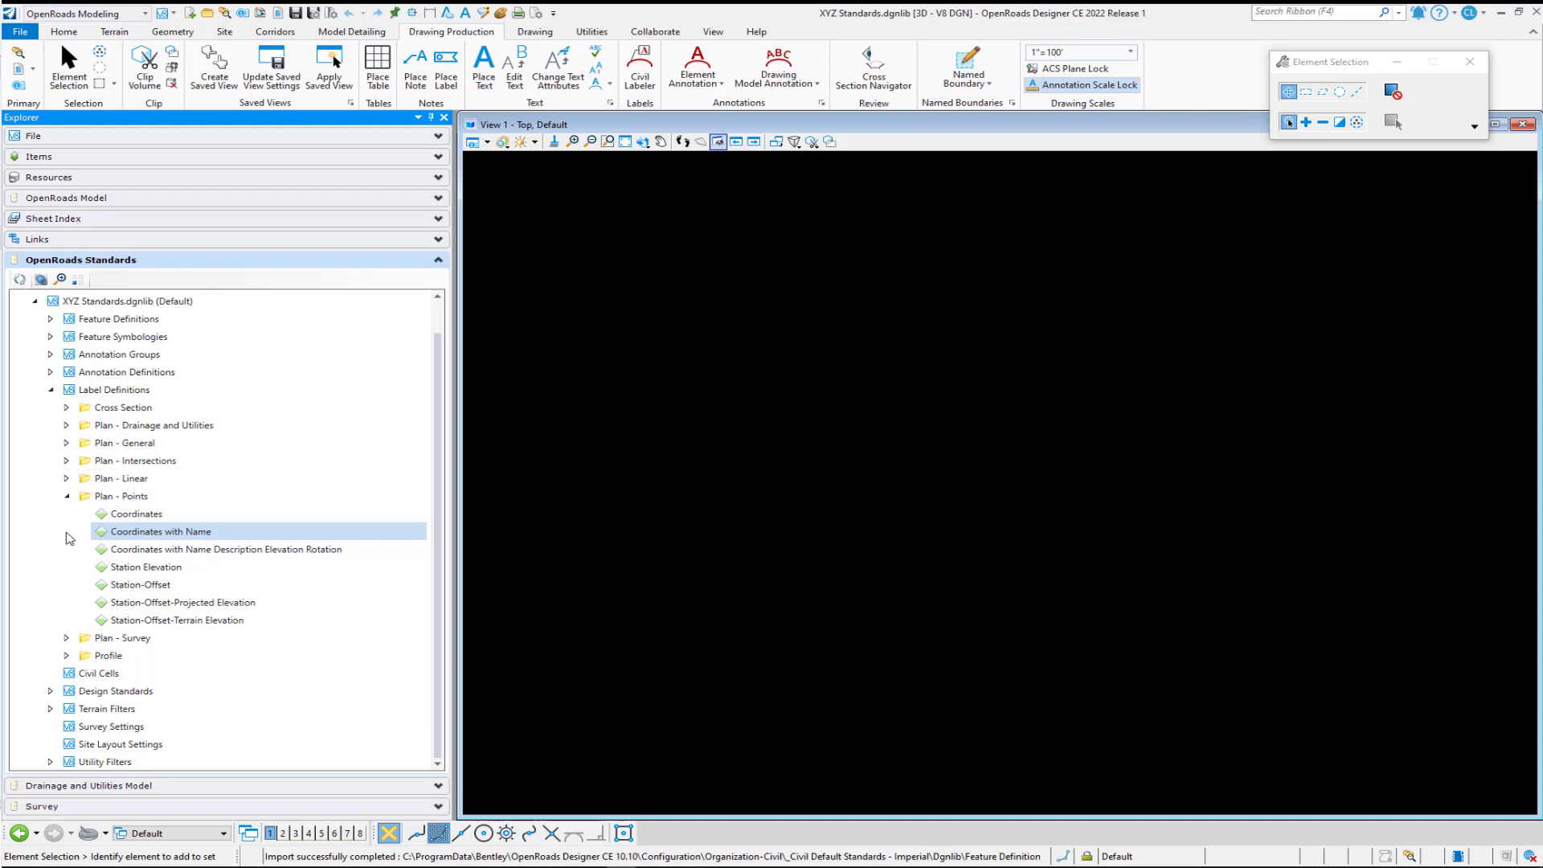
pyautogui.click(140, 584)
pyautogui.write('Station-P')
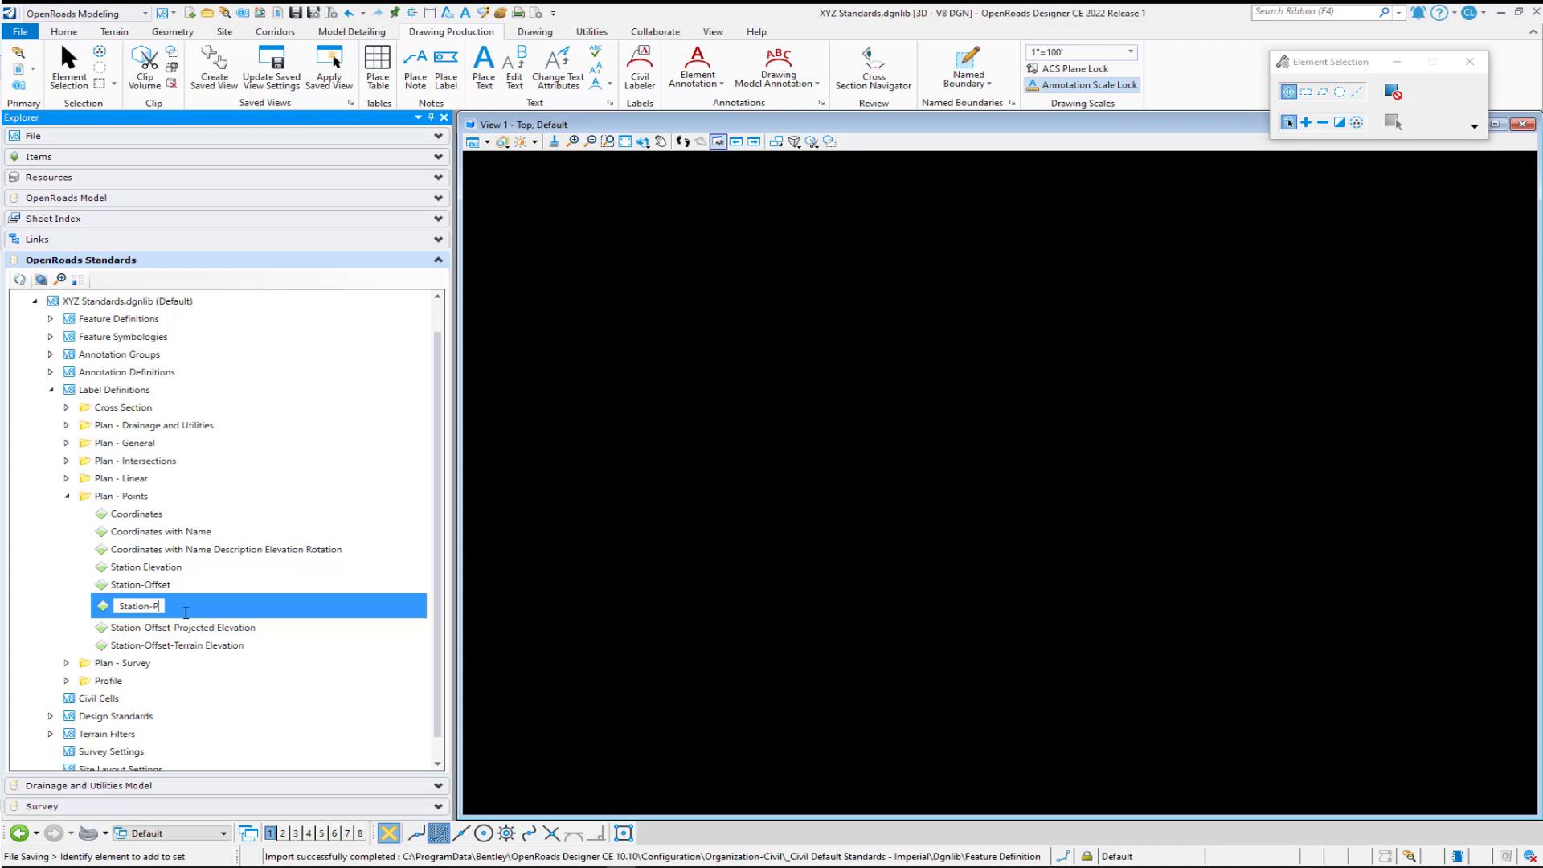
# Confirm the pasted label definition's new name Station-Partial
pyautogui.press('Return')
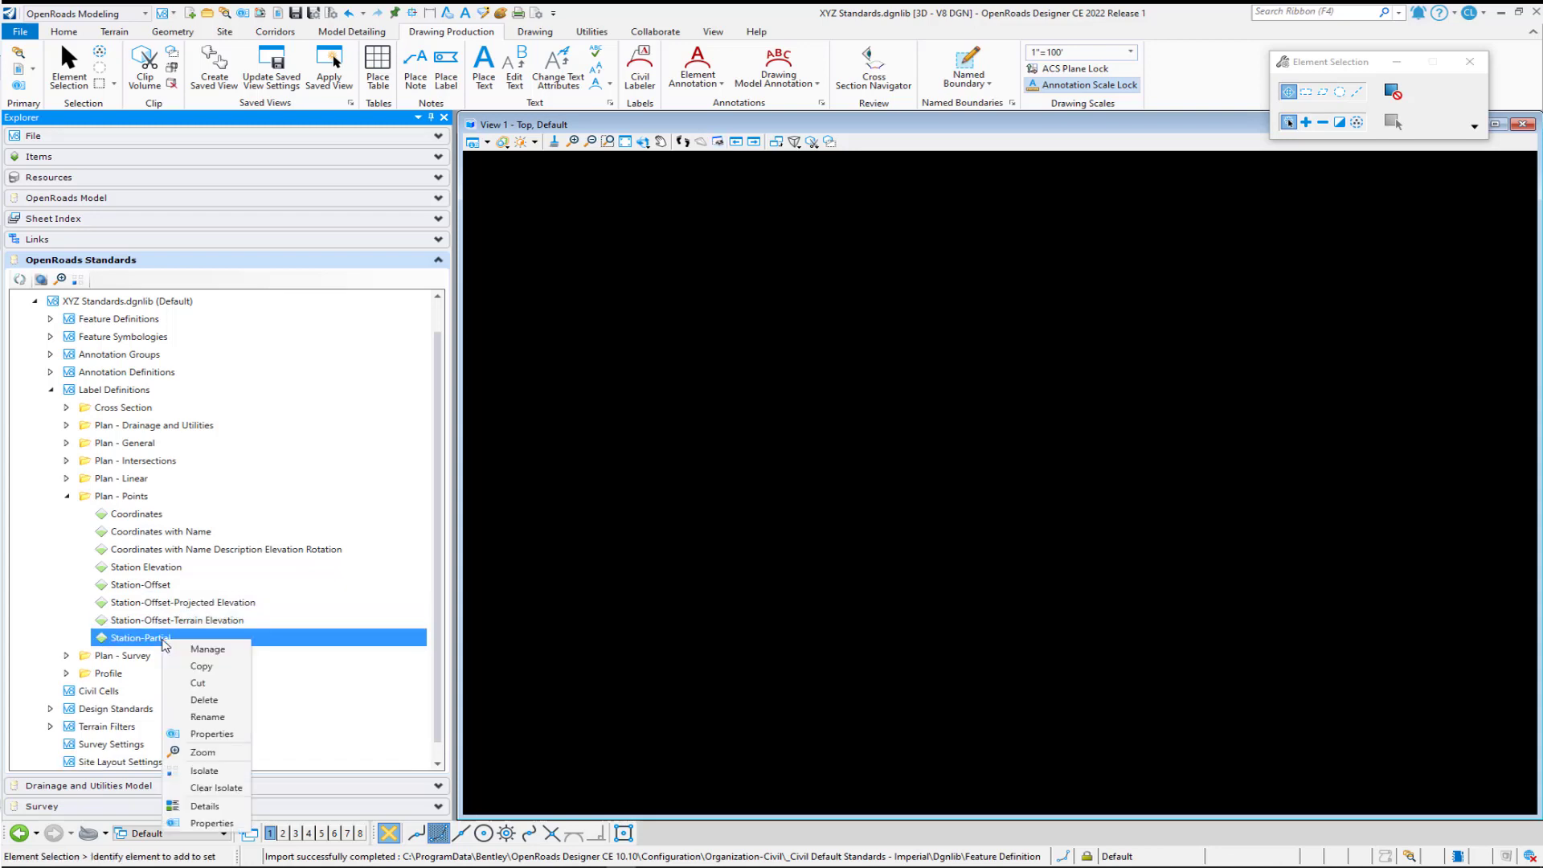
# Manage Station-Partial and assign the CivLabelerPlan-Partial Station text favorite, leaving one Target1 field
pyautogui.click(208, 647)
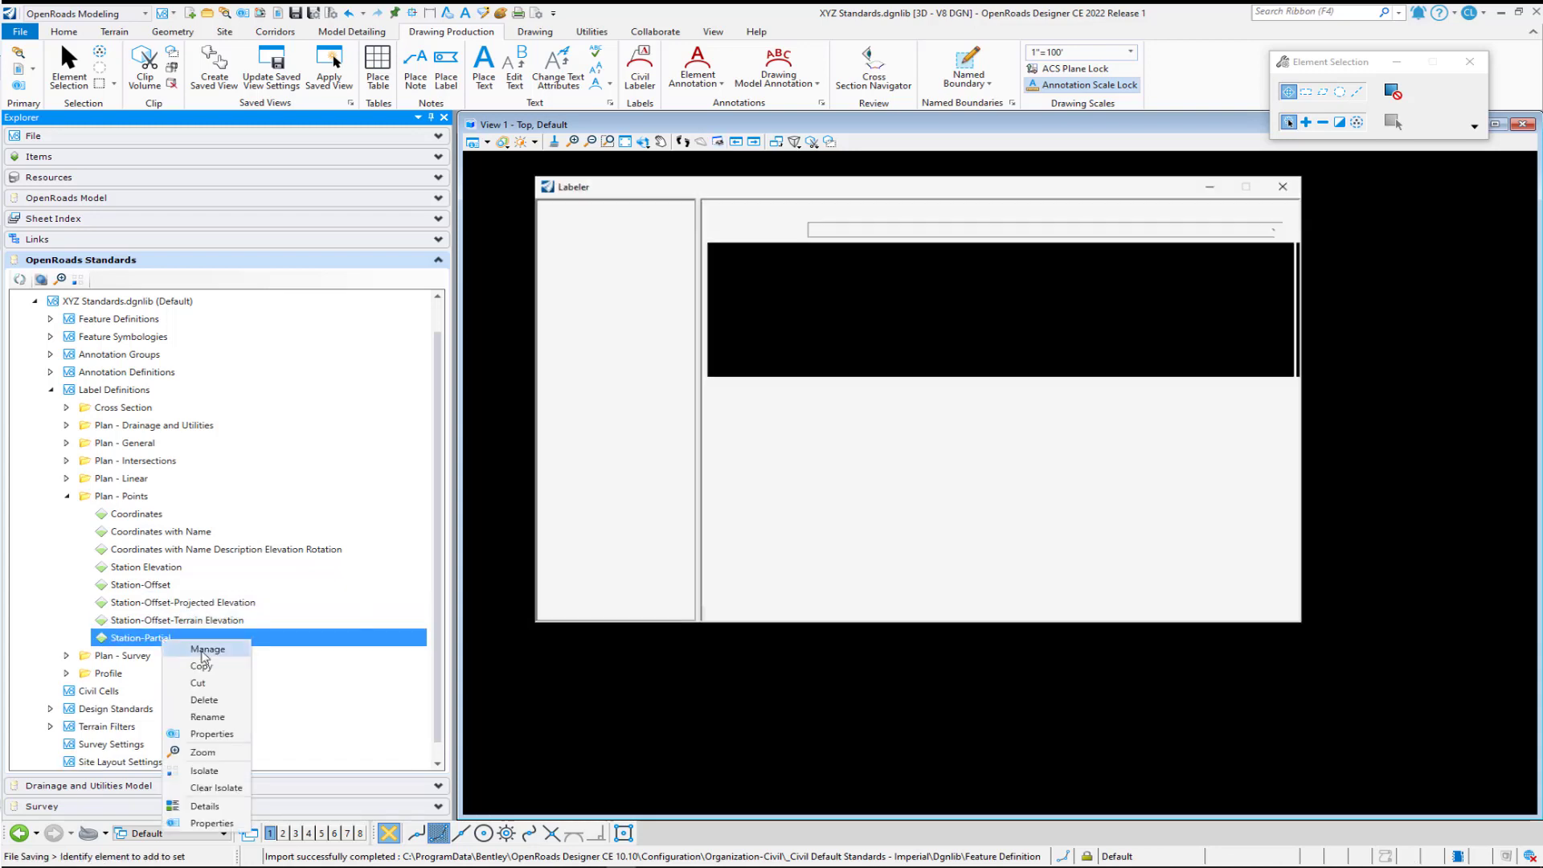
pyautogui.click(208, 648)
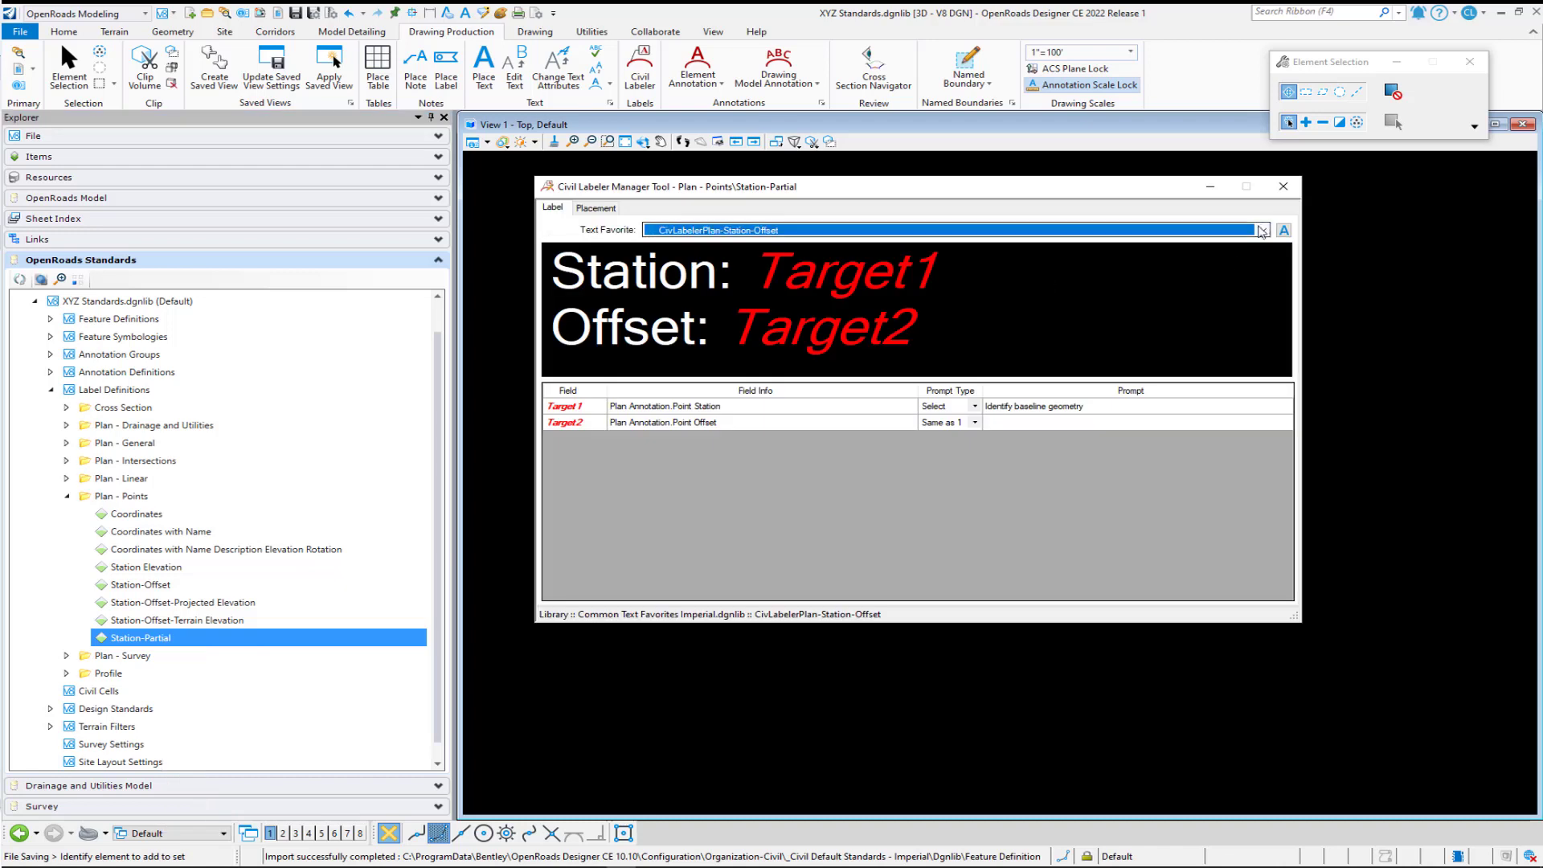
pyautogui.click(1264, 230)
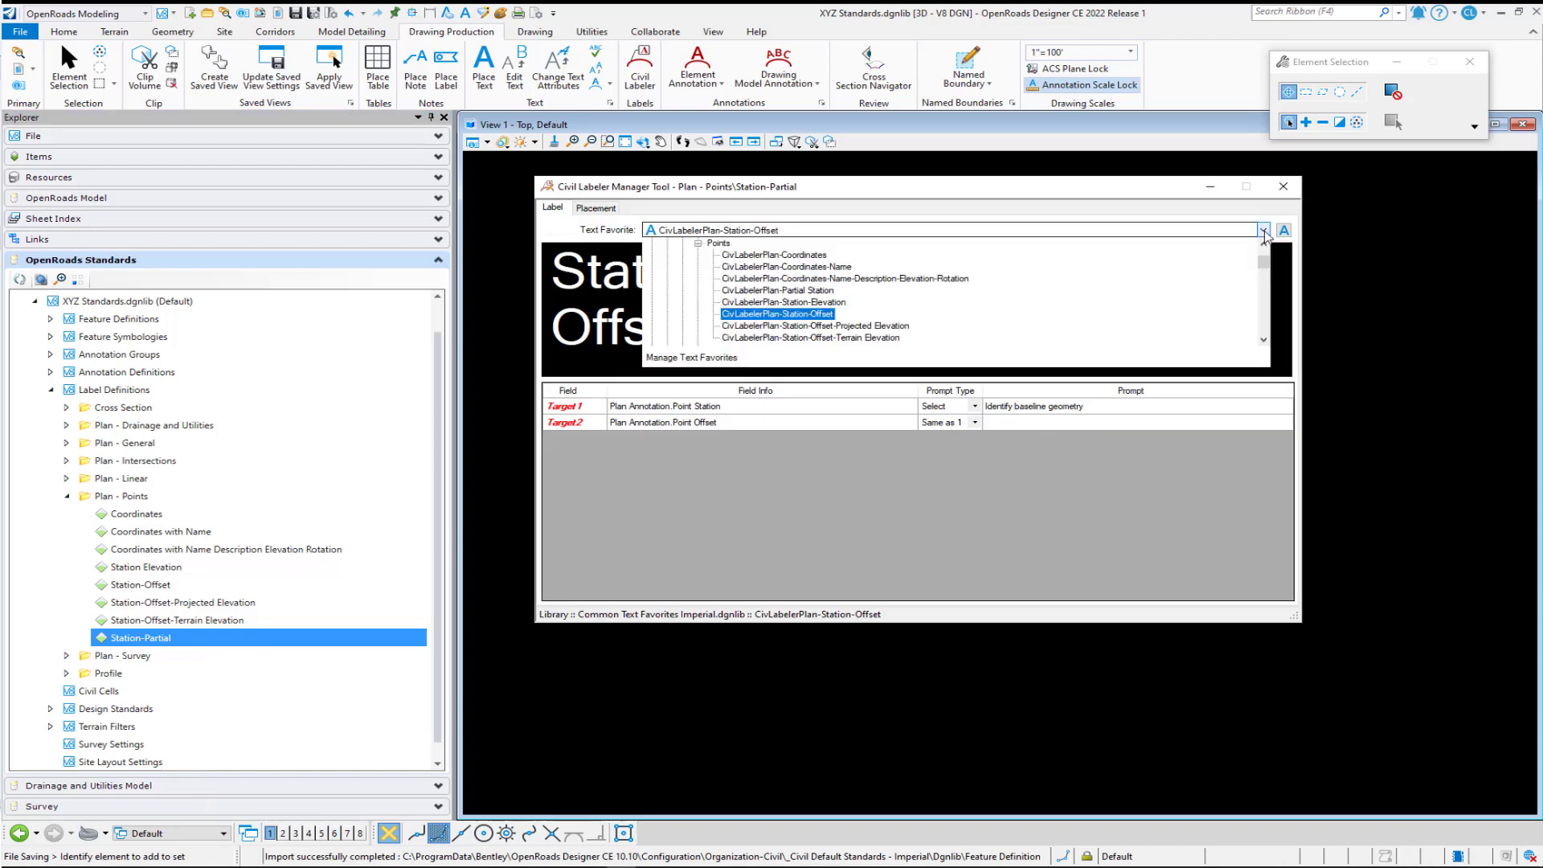
pyautogui.click(794, 291)
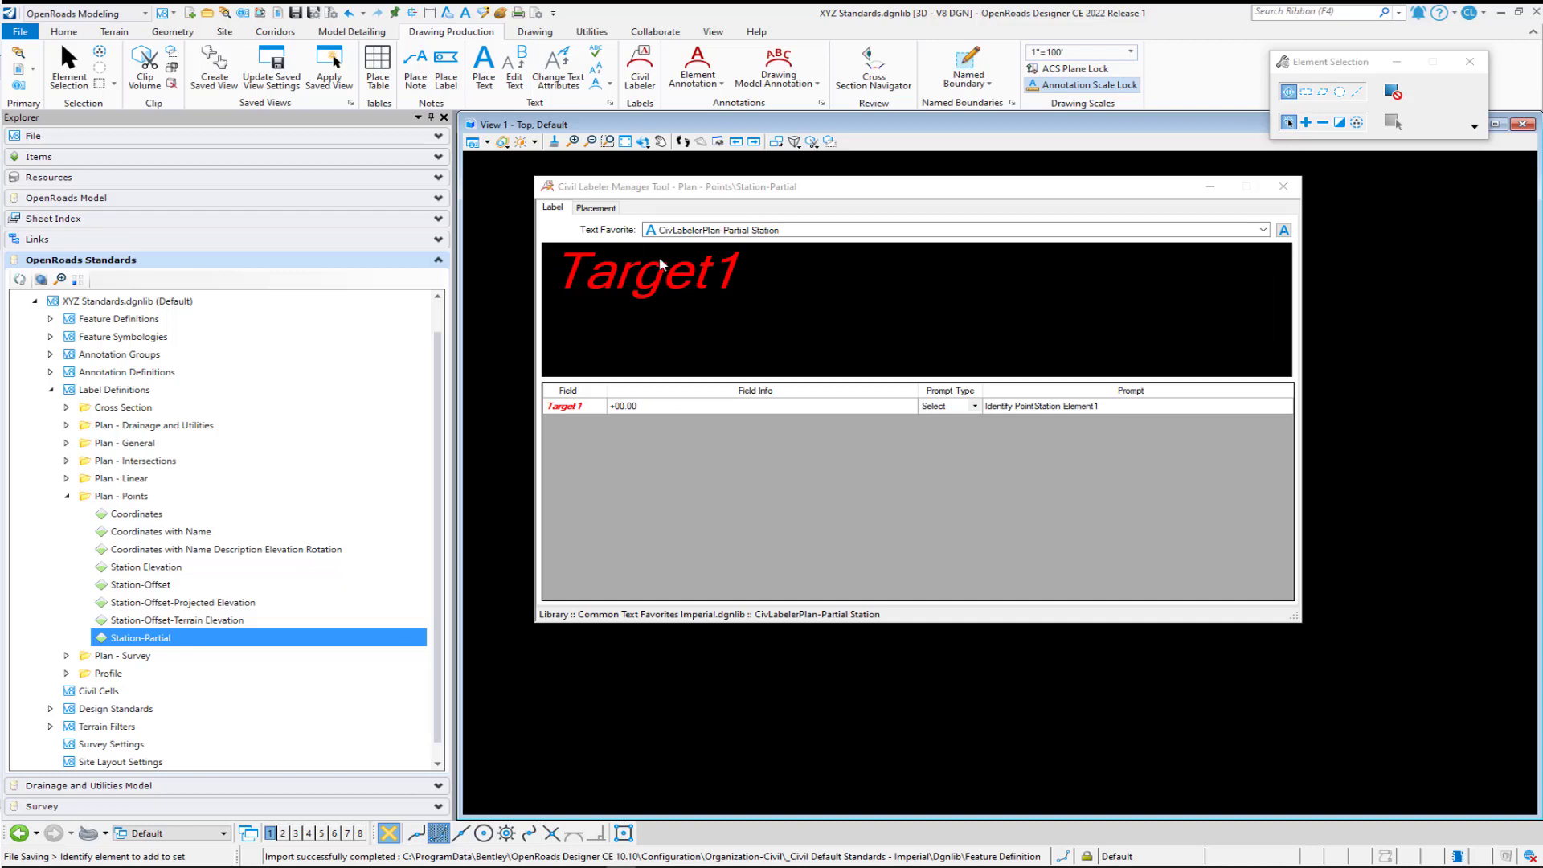
pyautogui.moveTo(979, 381)
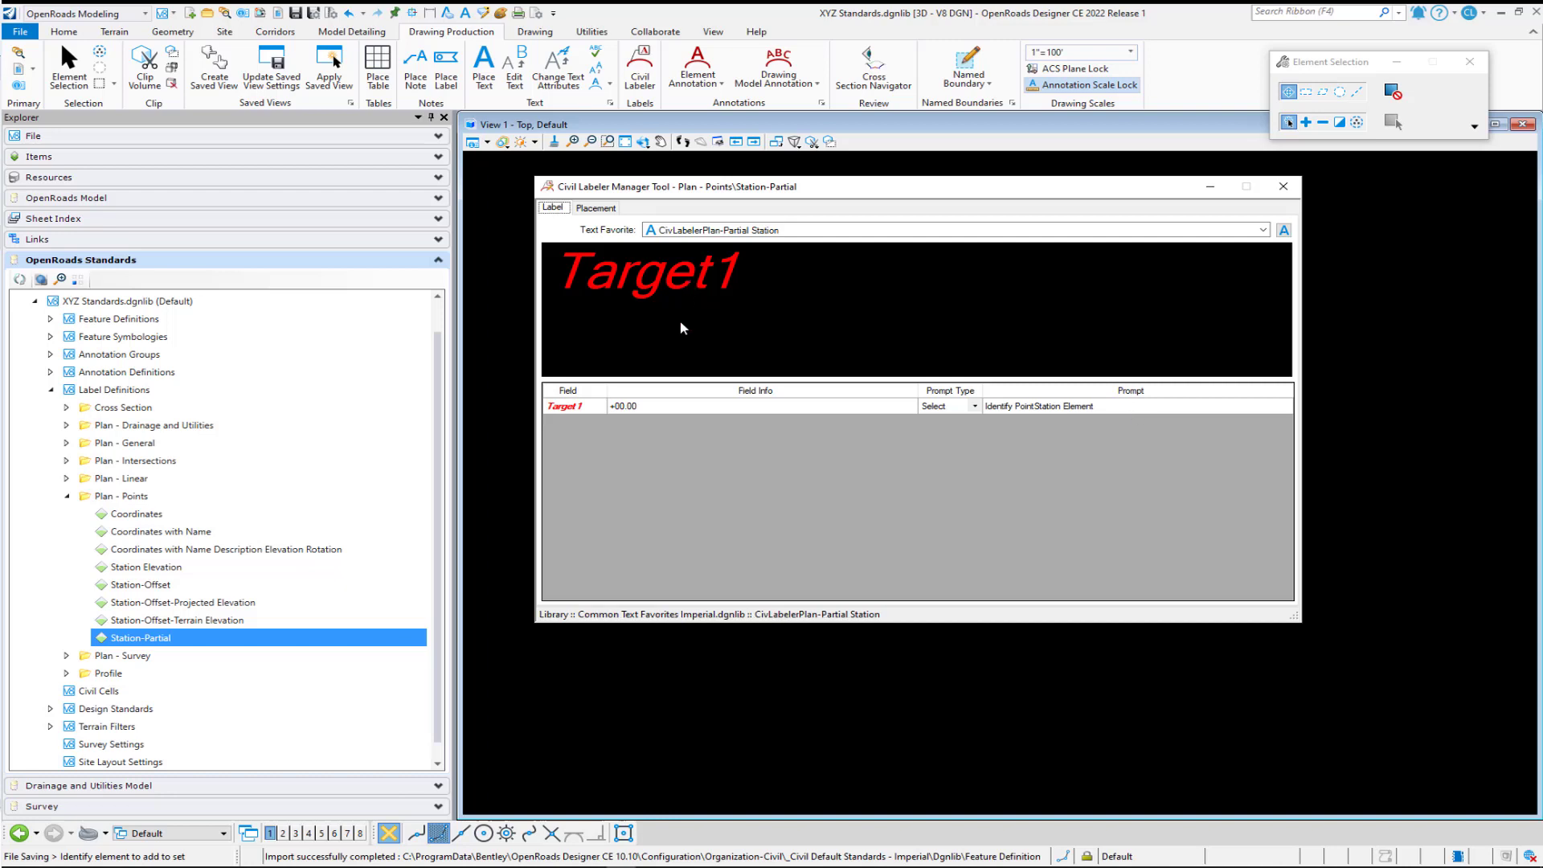
# Review Plan Annotation with Arrowhead placement, then save the Station-Partial label definition
pyautogui.click(595, 207)
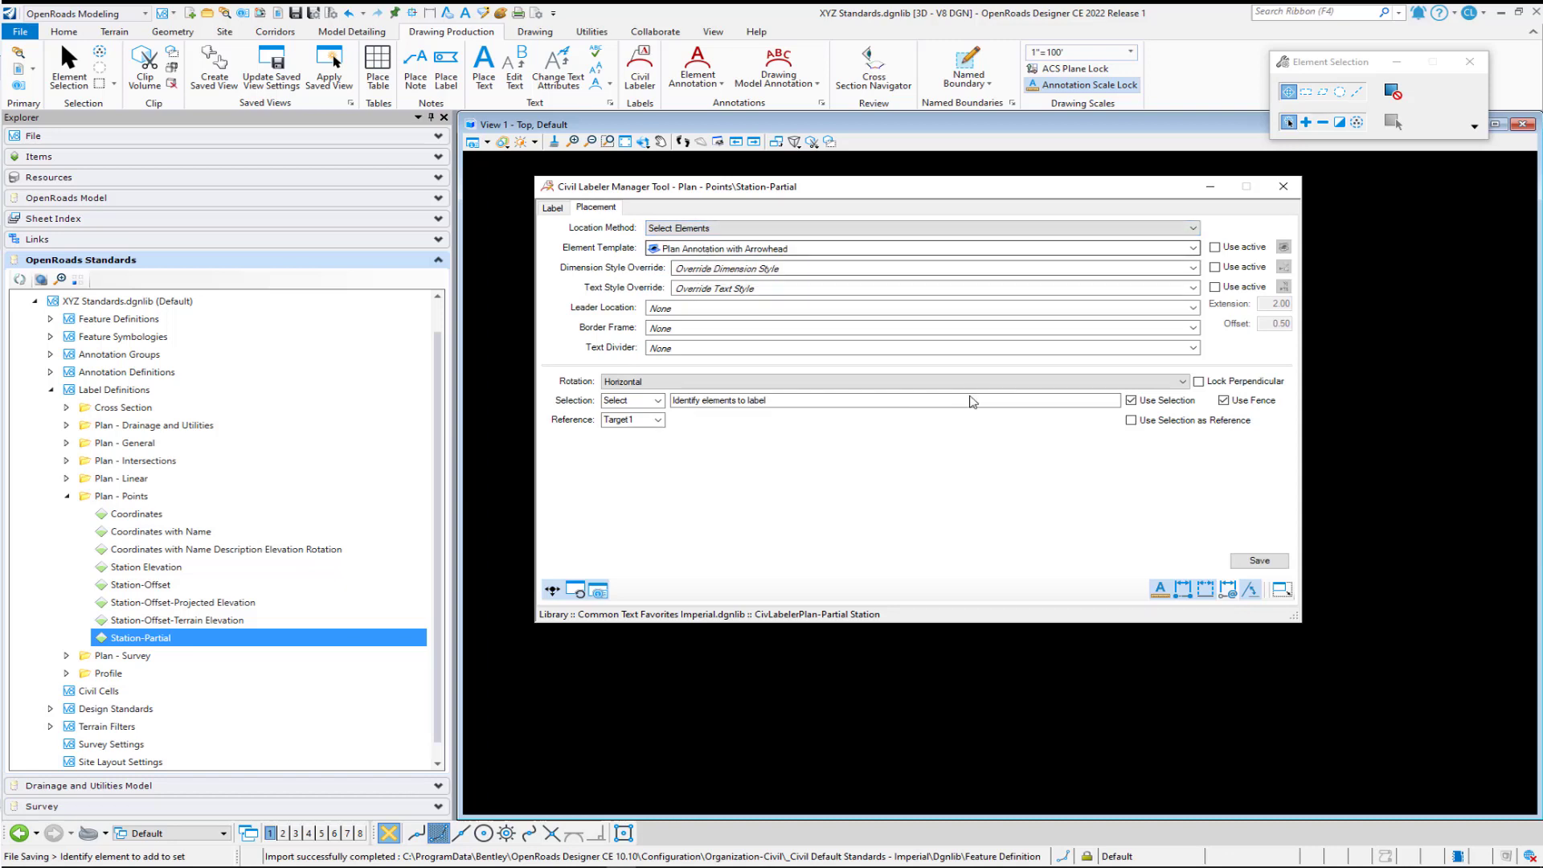
pyautogui.moveTo(850, 271)
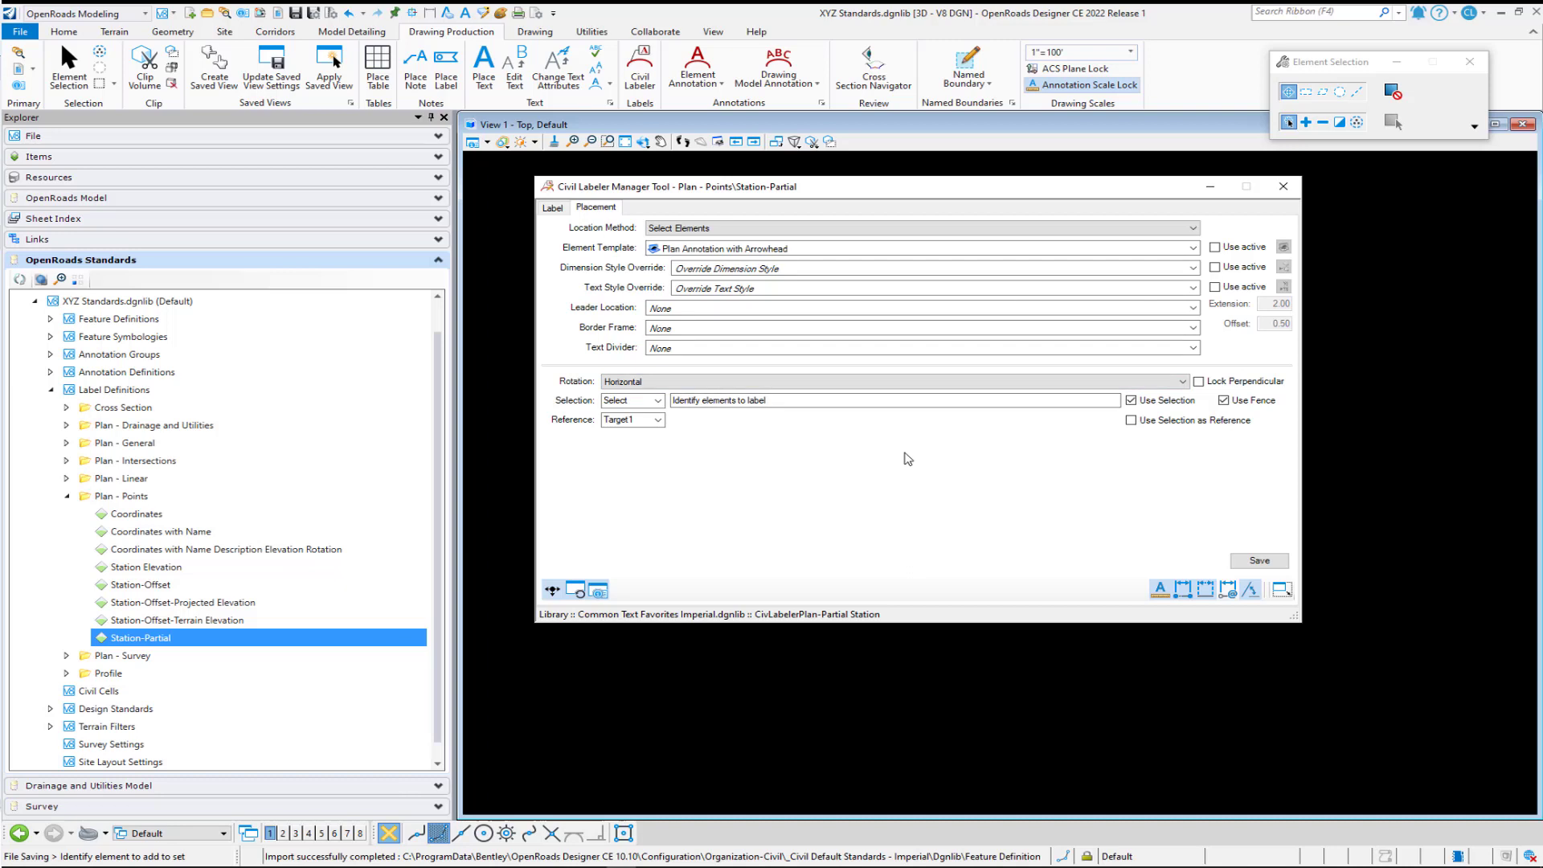
pyautogui.moveTo(807, 247)
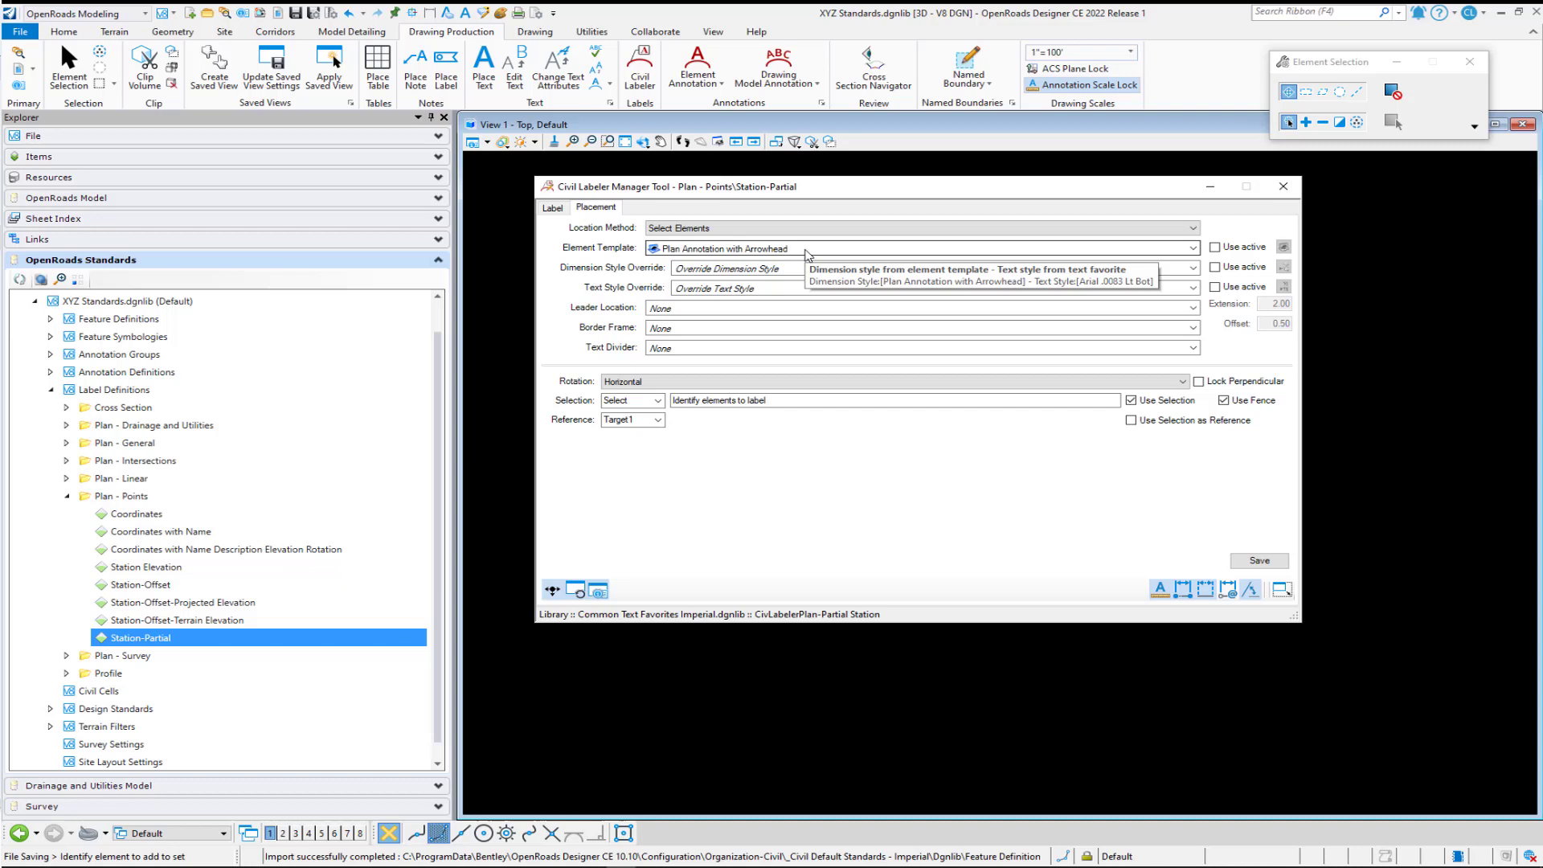
pyautogui.moveTo(805, 256)
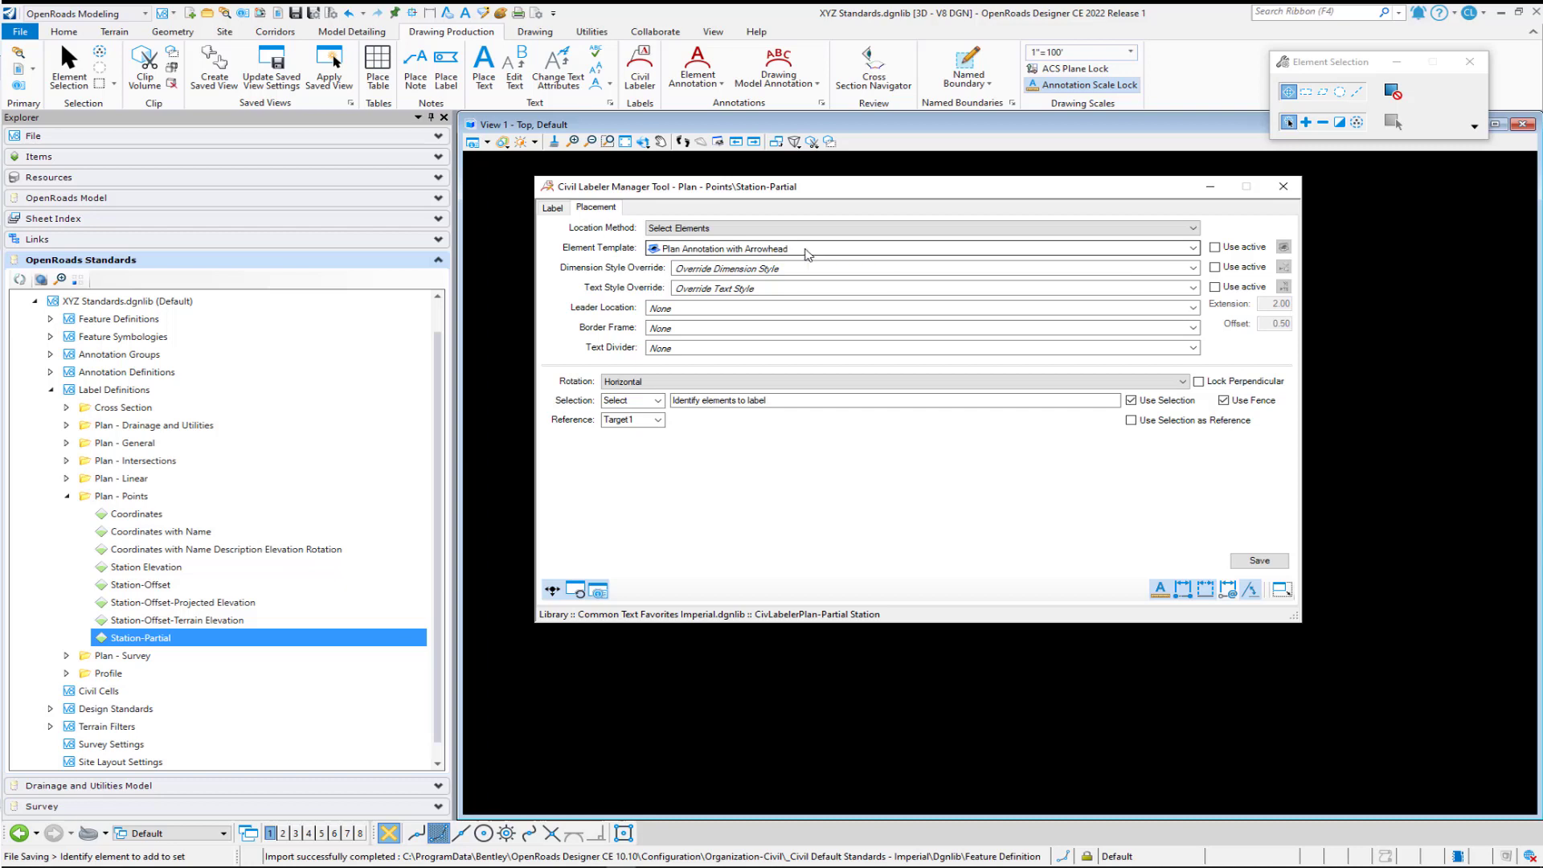
pyautogui.moveTo(831, 493)
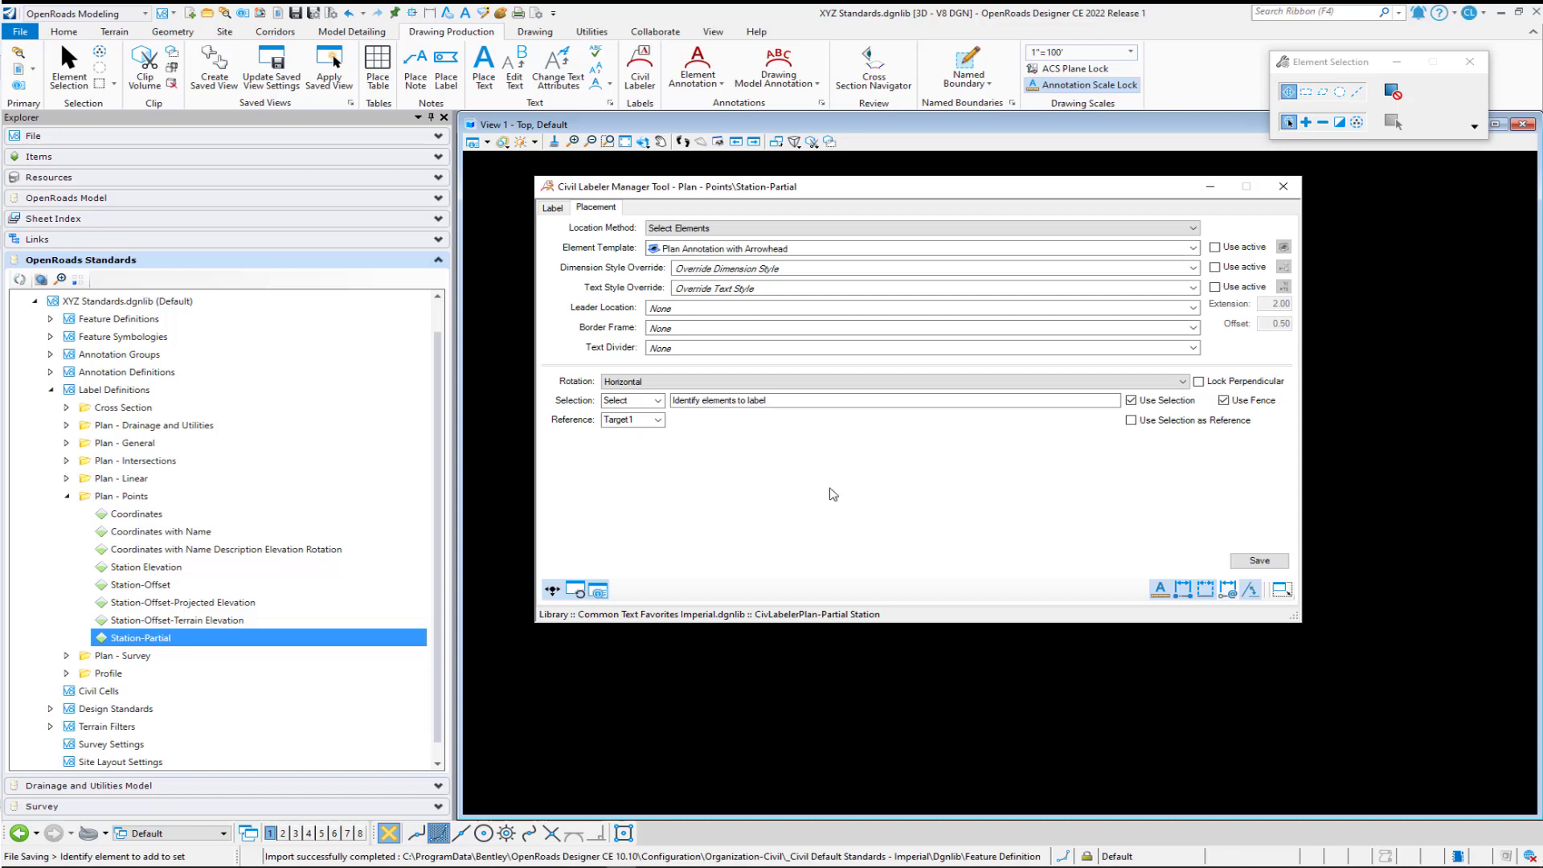
pyautogui.moveTo(1259, 562)
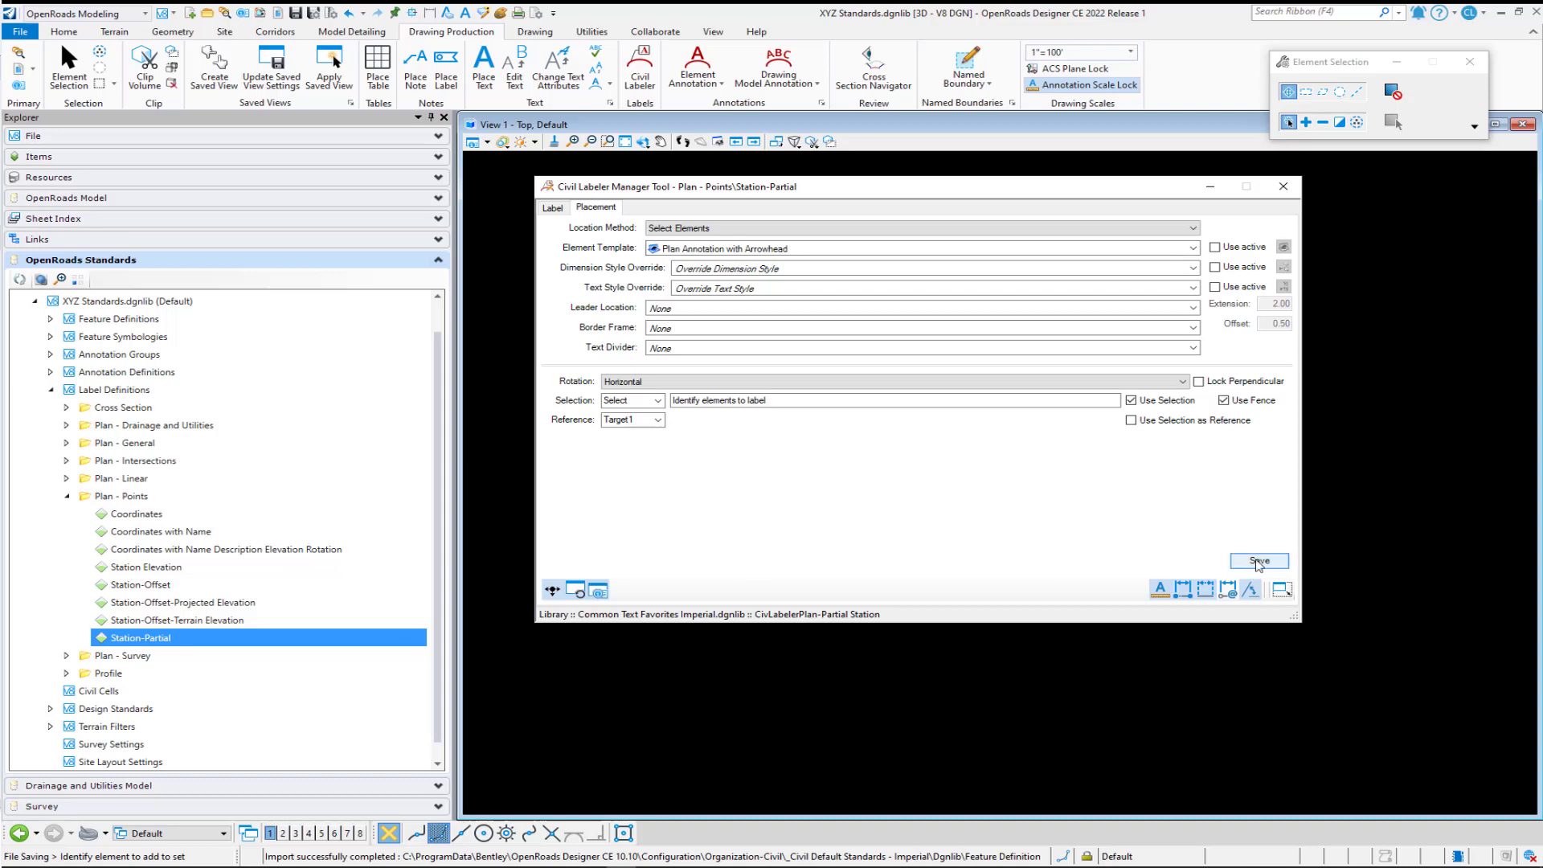
pyautogui.click(1257, 561)
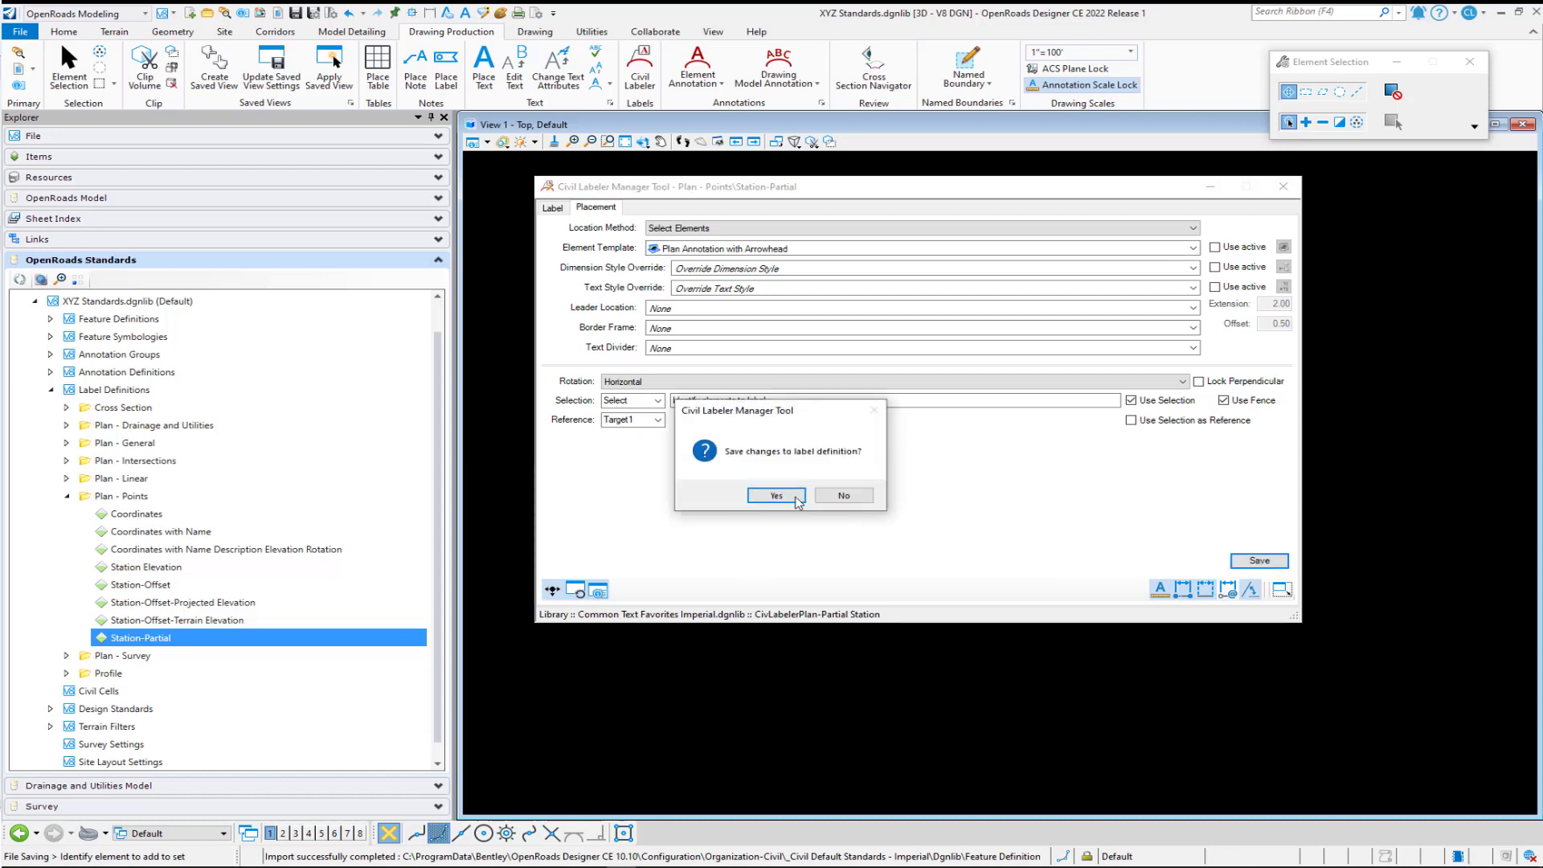
pyautogui.click(773, 495)
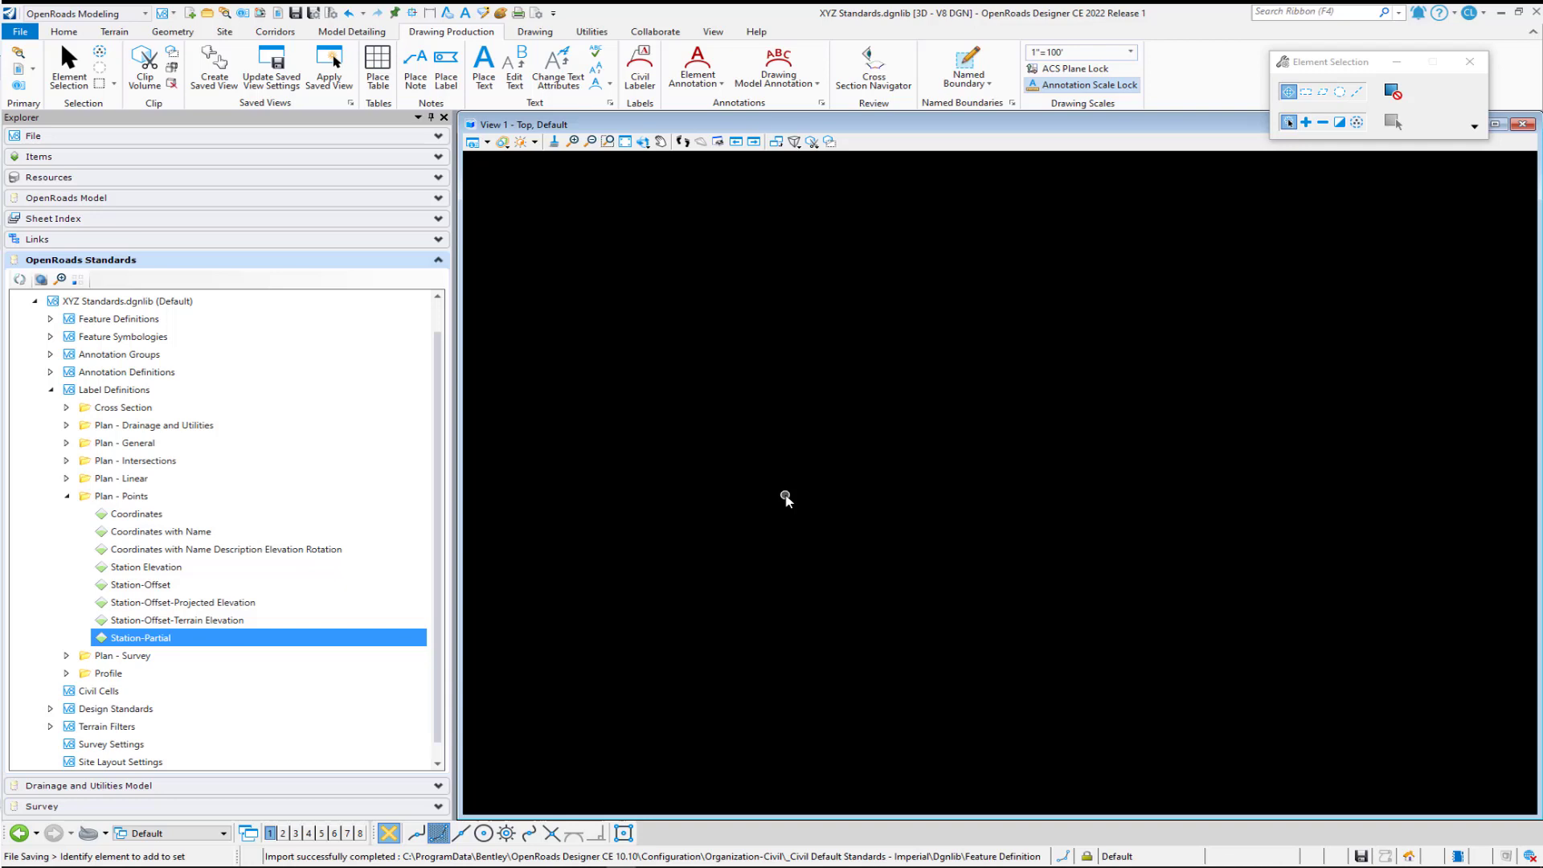